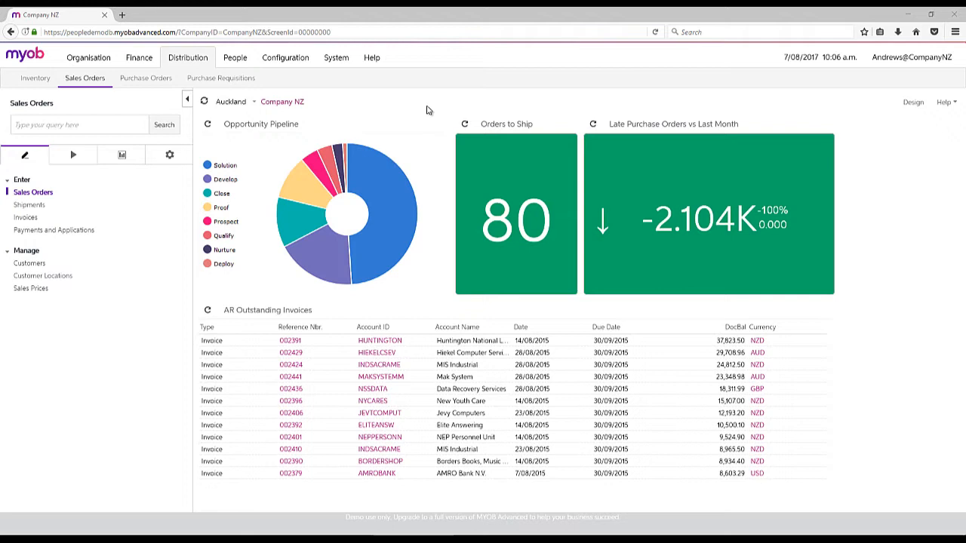
mouse_move(420, 105)
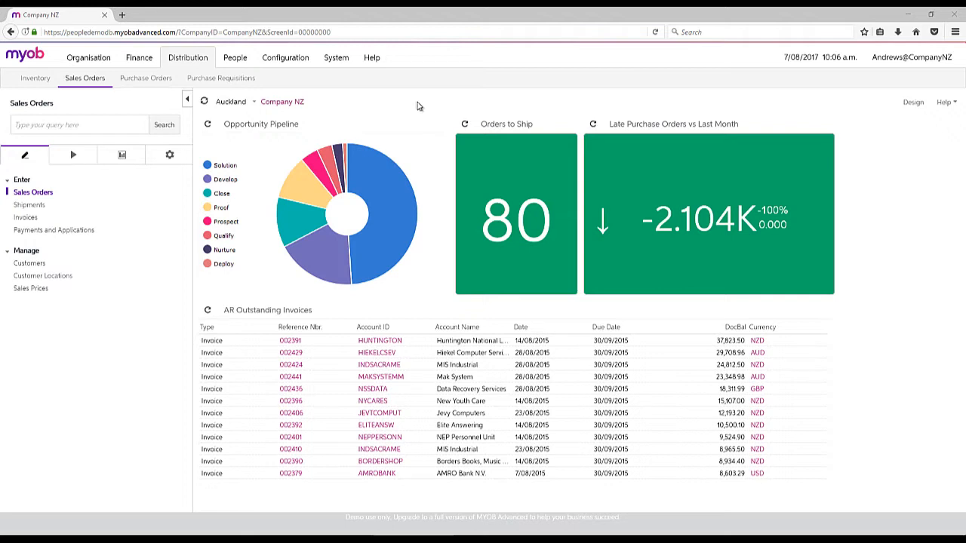
mouse_move(27, 93)
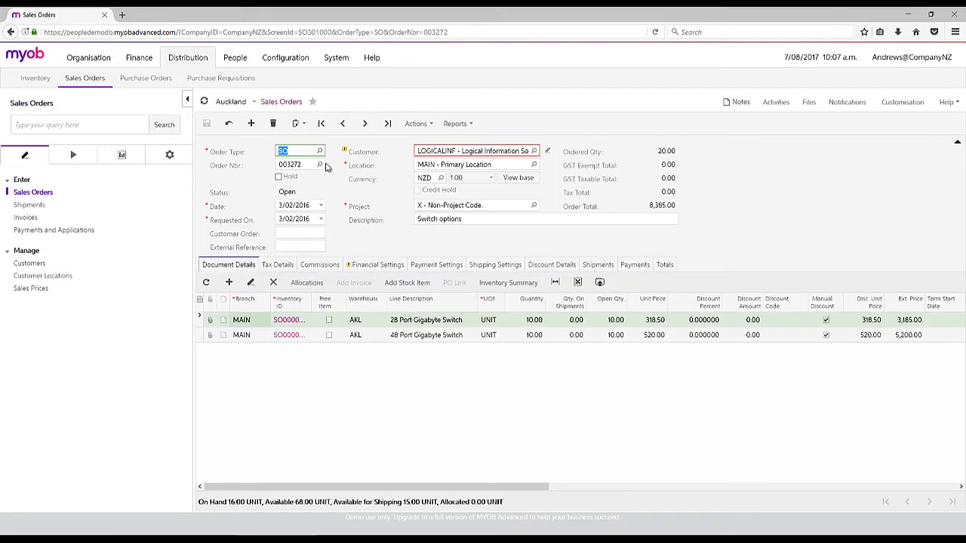
mouse_move(794, 254)
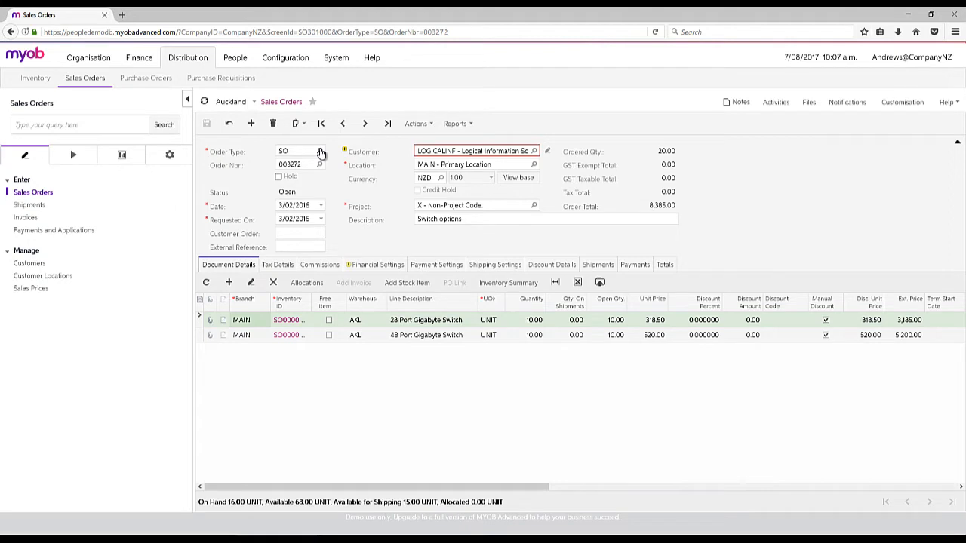
click(320, 151)
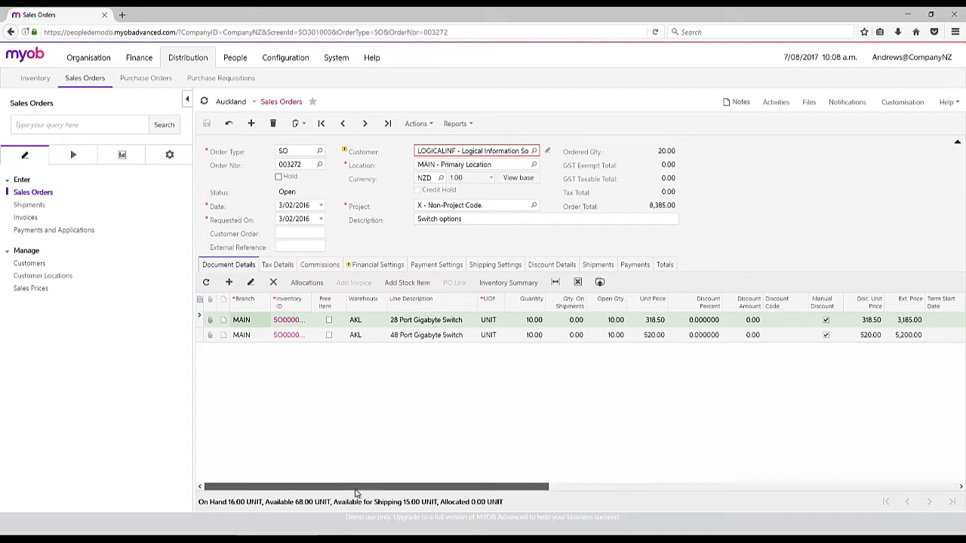
Tick Mark for PO on the first switch line and set its PO Source to drop-ship.
drag(354, 486, 793, 486)
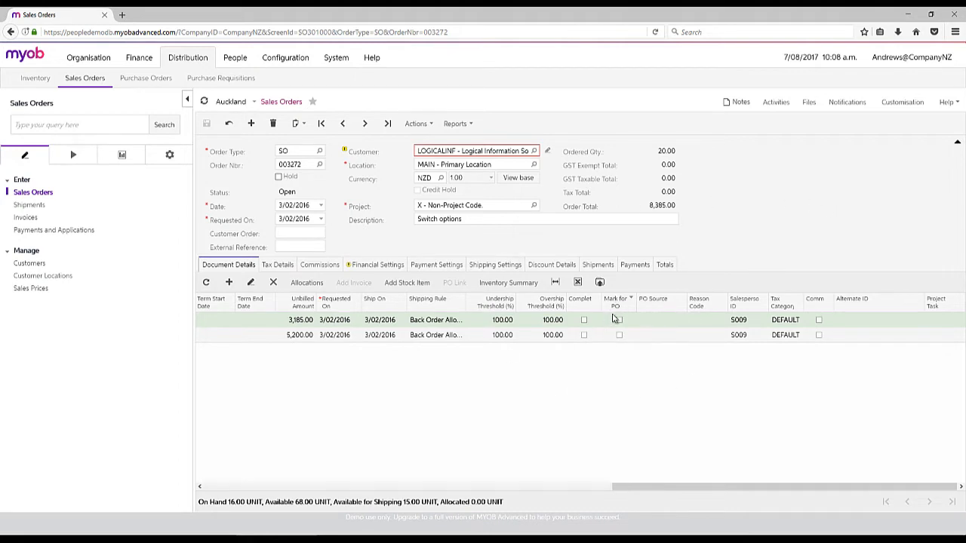
click(619, 320)
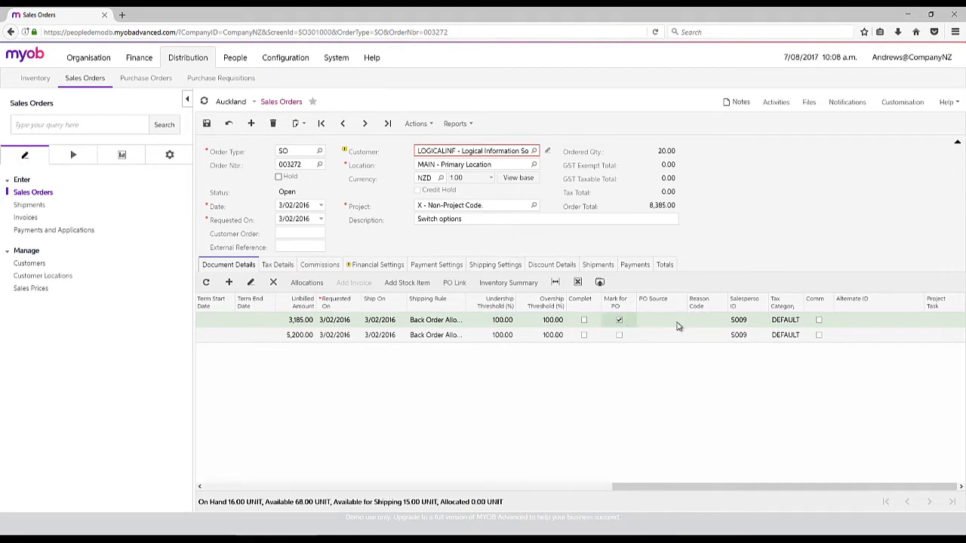
click(662, 320)
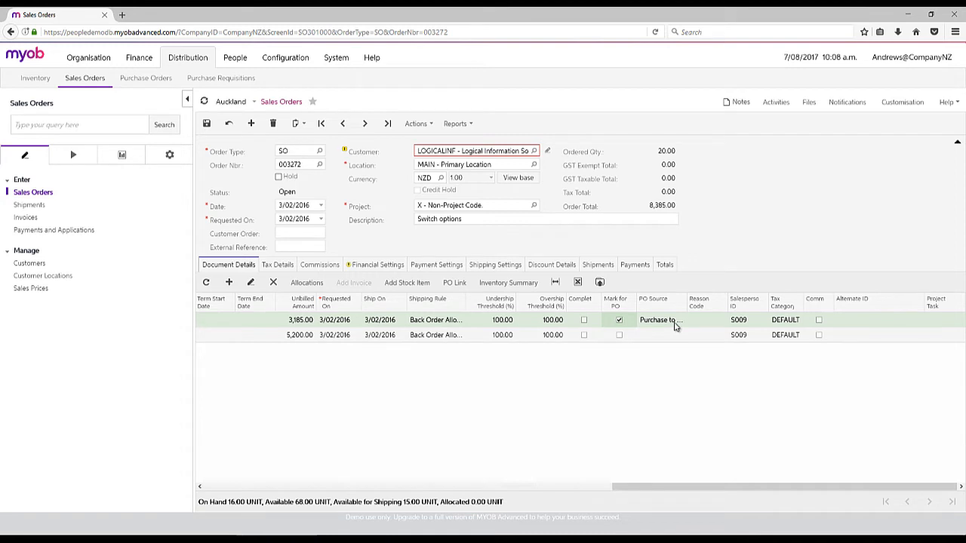
click(689, 320)
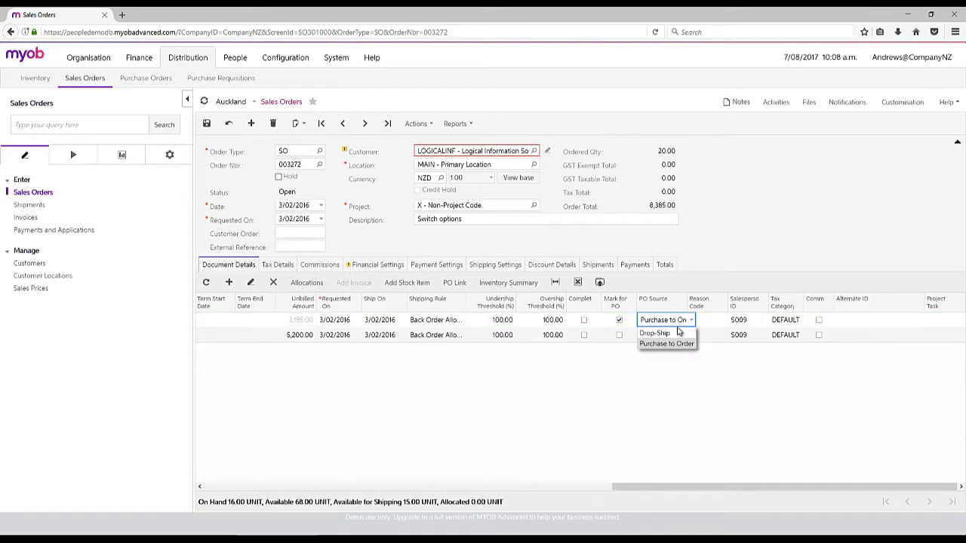
mouse_move(676, 344)
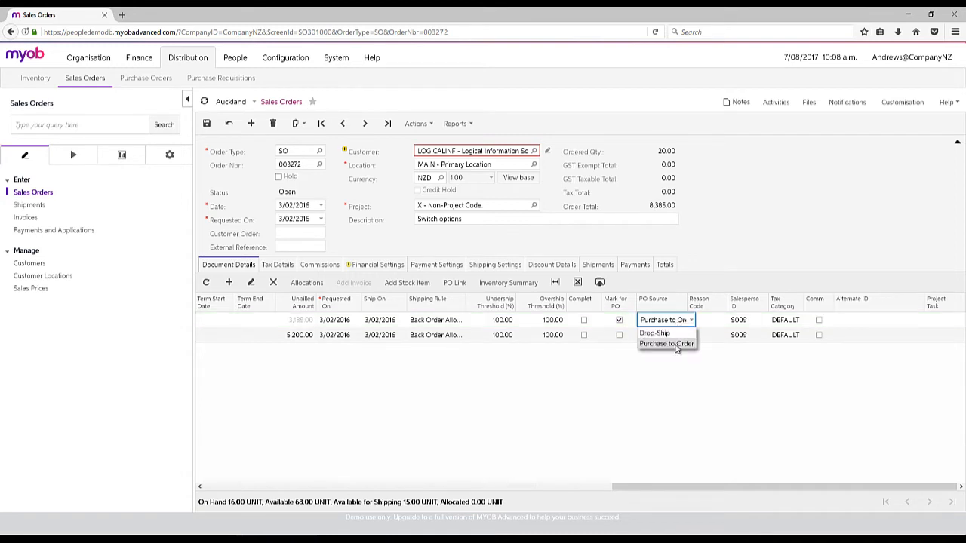
mouse_move(655, 334)
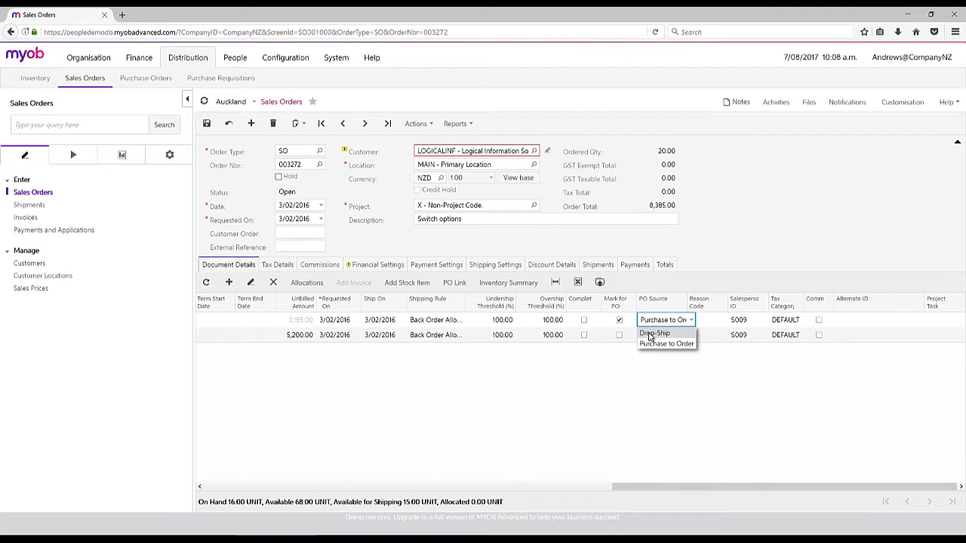
click(655, 334)
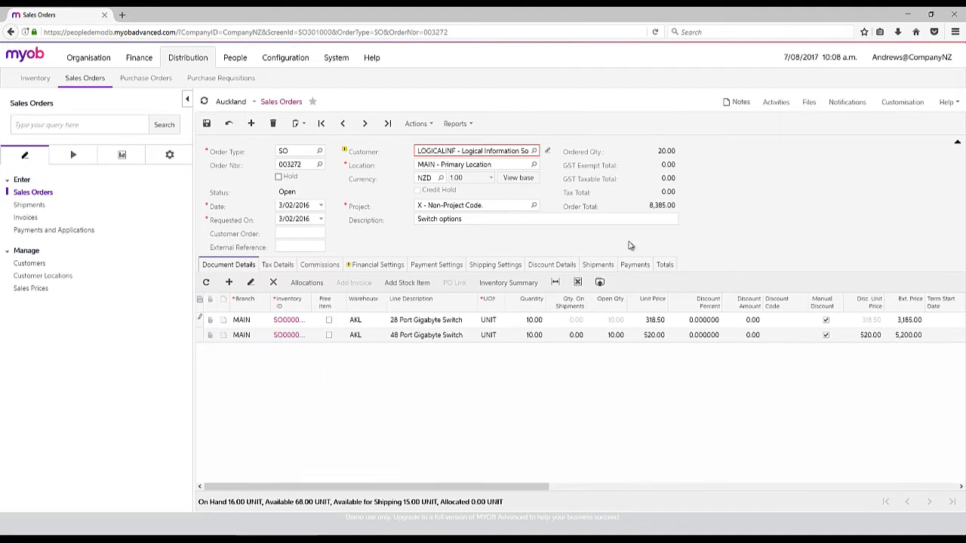
mouse_move(435, 142)
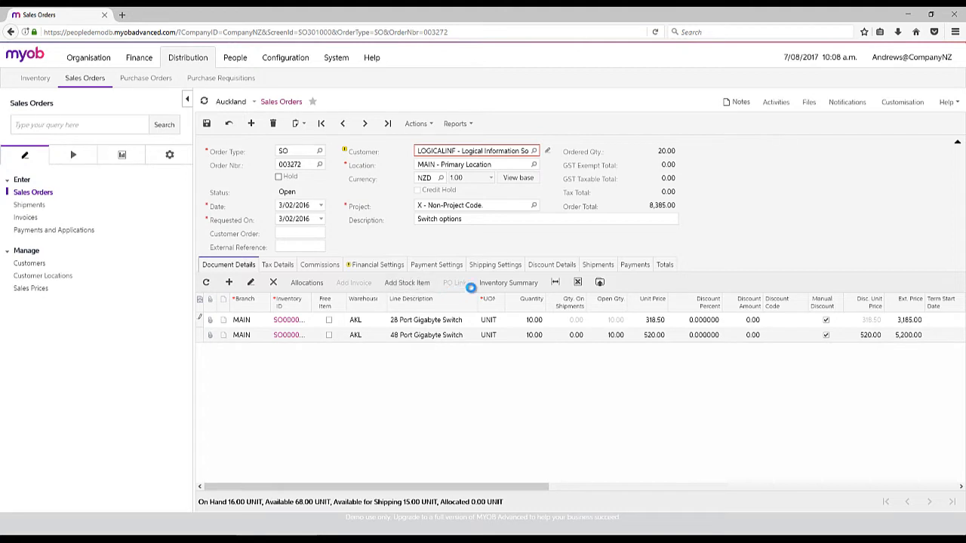
Bring up the inventory lookup via Add Stock Item on the Document Details toolbar.
click(408, 283)
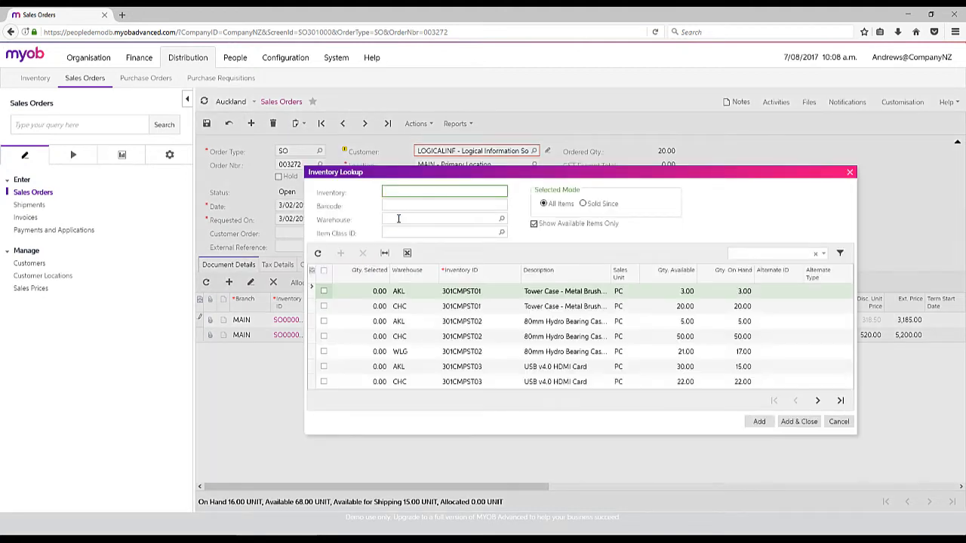
Filter the lookup to the AKL Auckland Warehouse and Sold Since items, then cancel without adding.
text(akl)
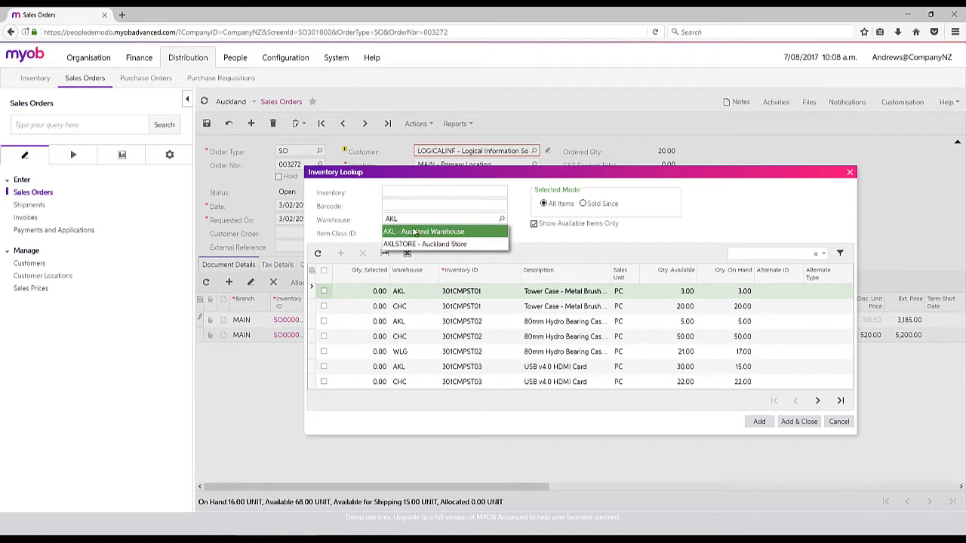
click(423, 232)
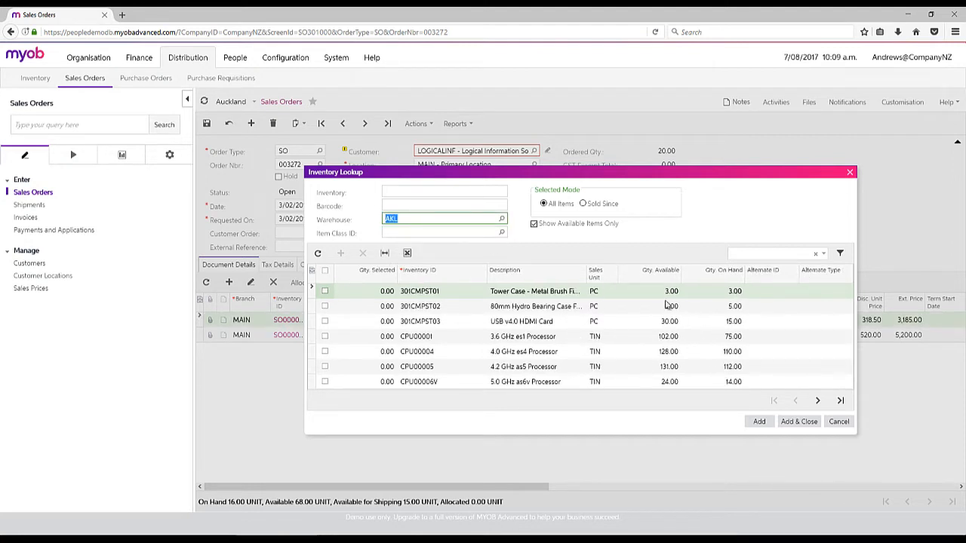
mouse_move(692, 301)
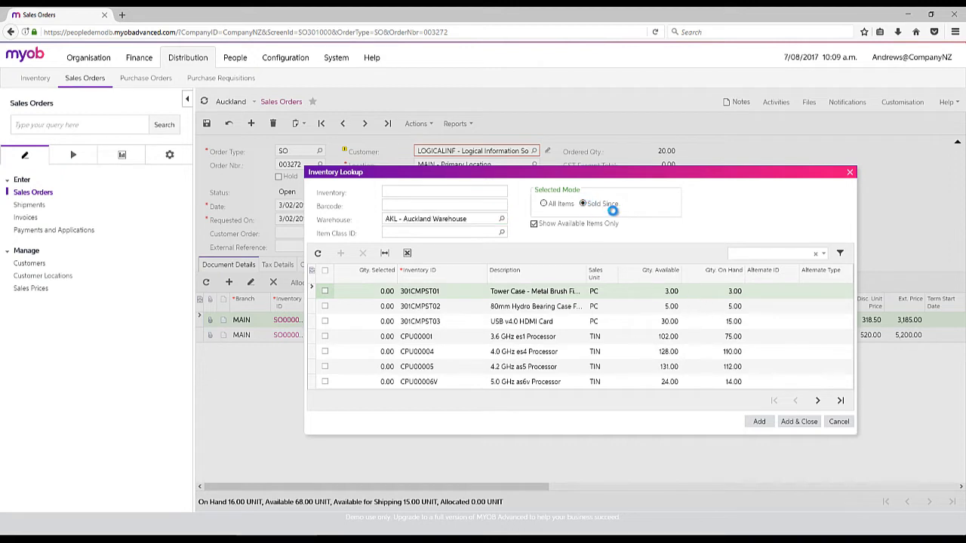
click(583, 203)
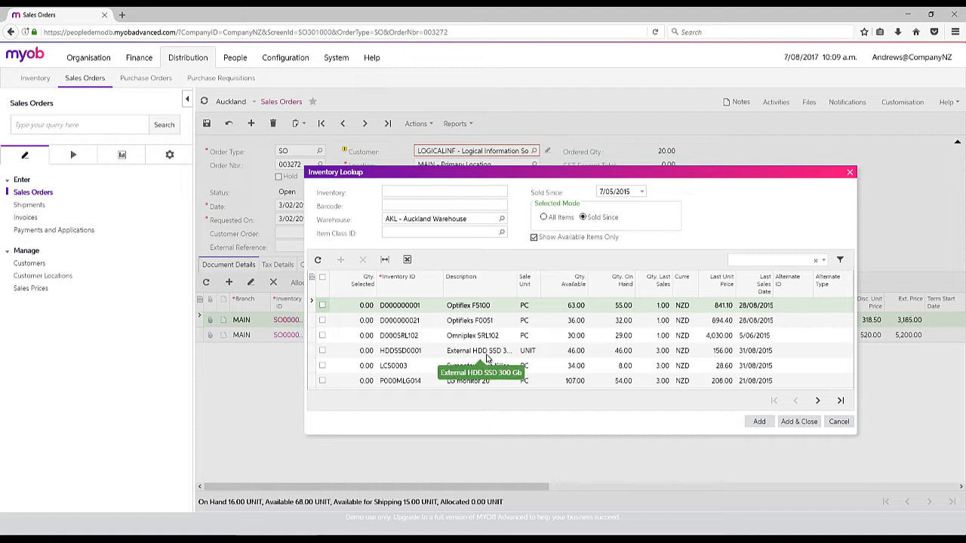
mouse_move(664, 355)
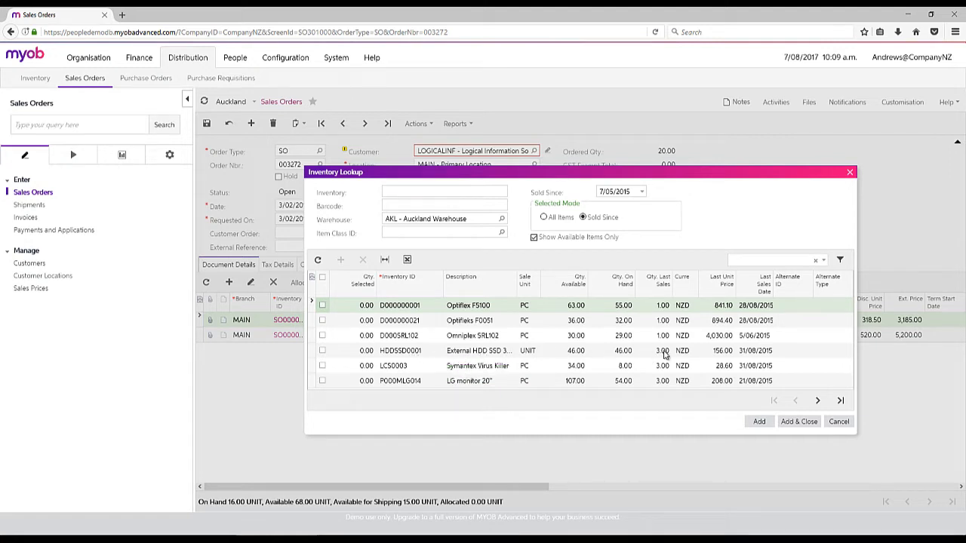
mouse_move(763, 347)
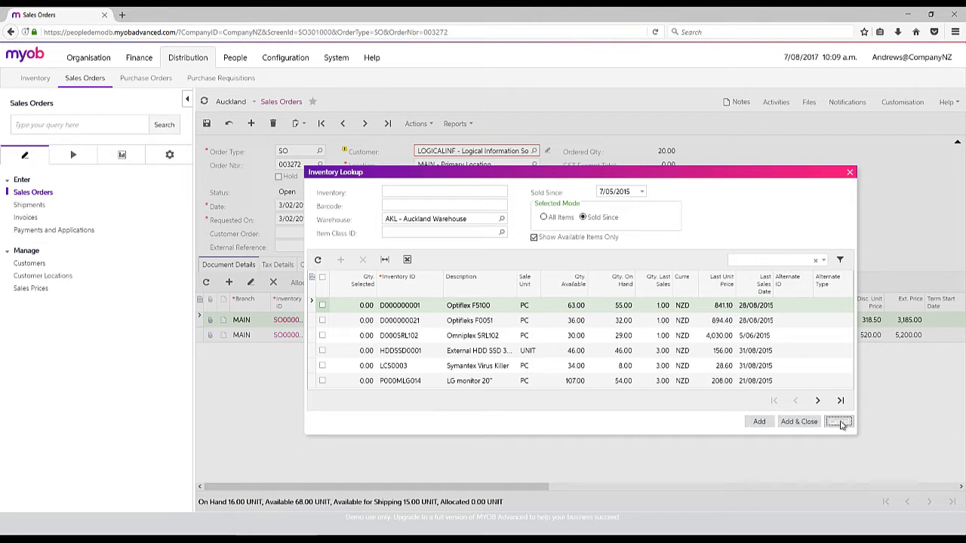
click(839, 421)
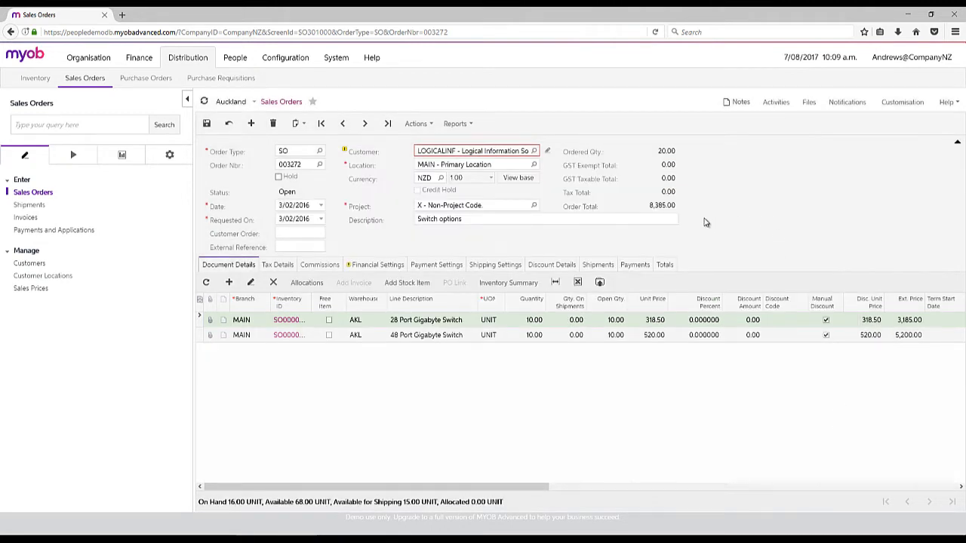
mouse_move(769, 220)
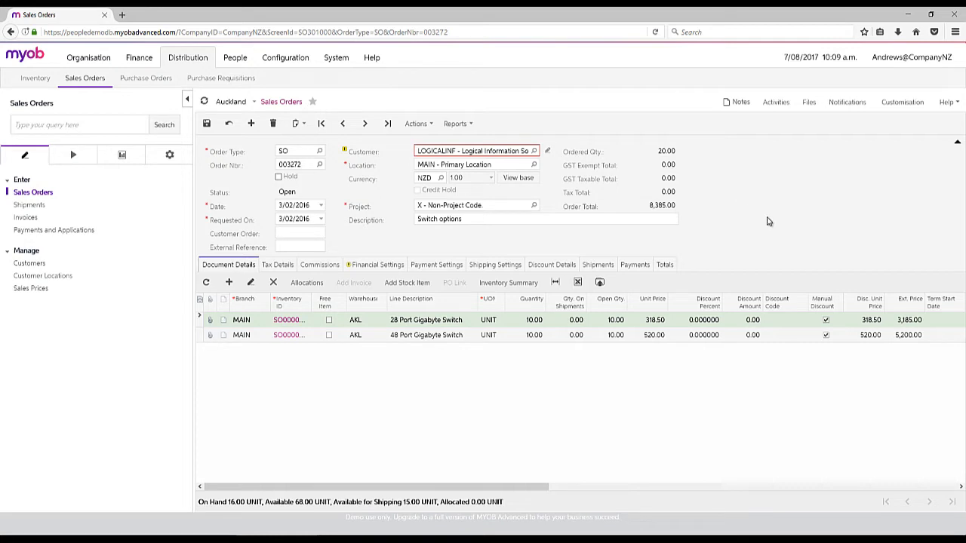
mouse_move(474, 323)
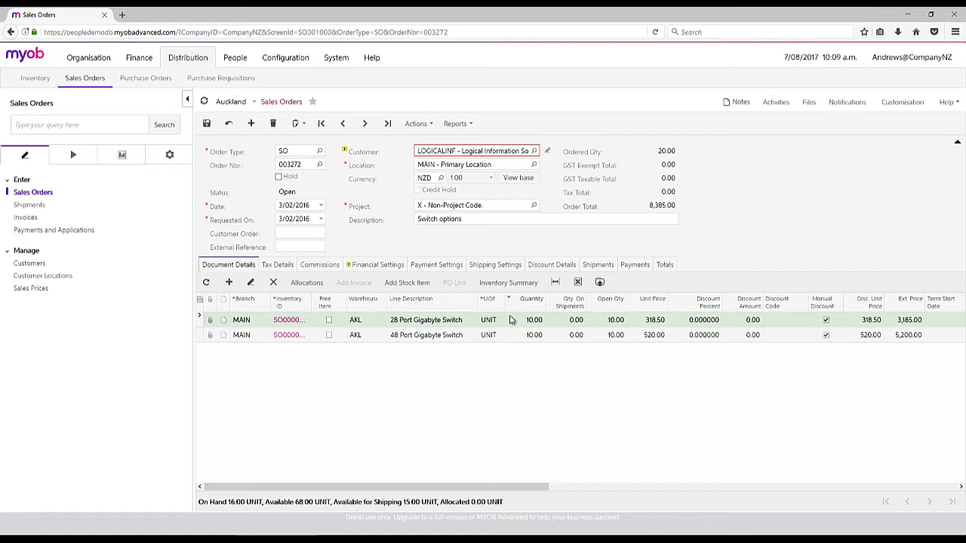
mouse_move(600, 283)
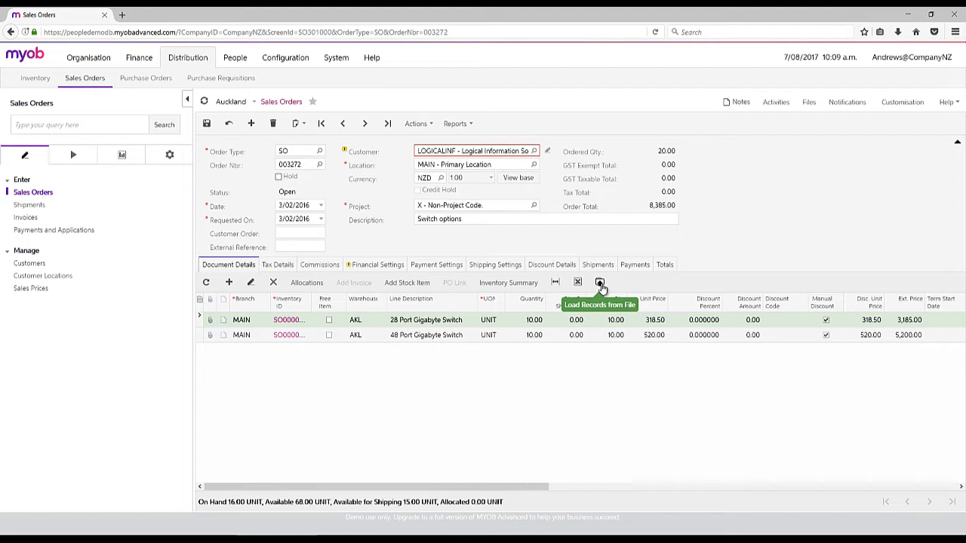
click(336, 57)
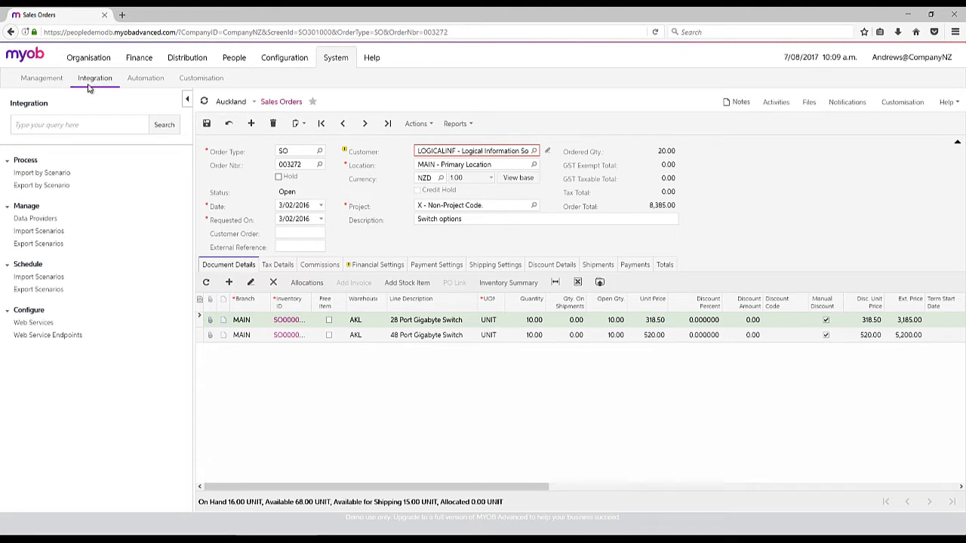
mouse_move(23, 231)
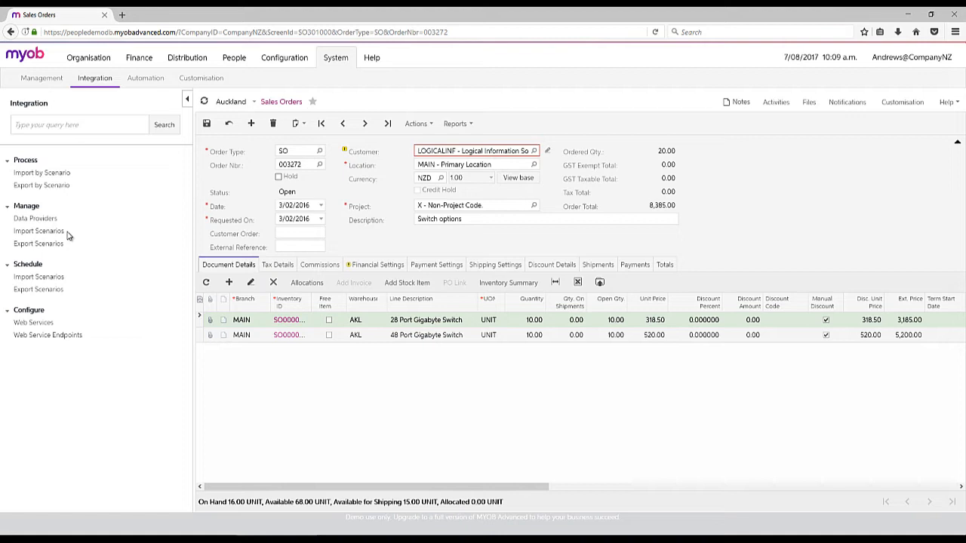
mouse_move(906, 208)
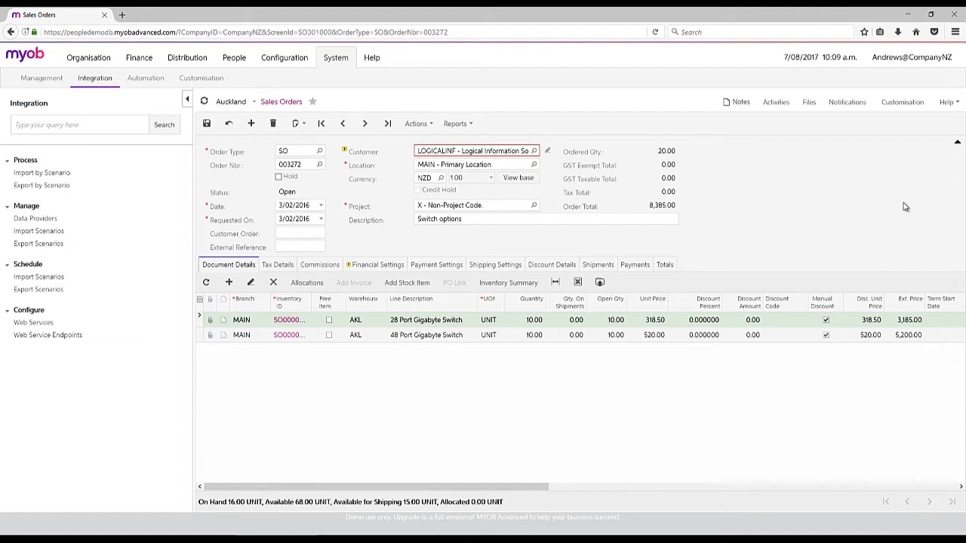
mouse_move(823, 221)
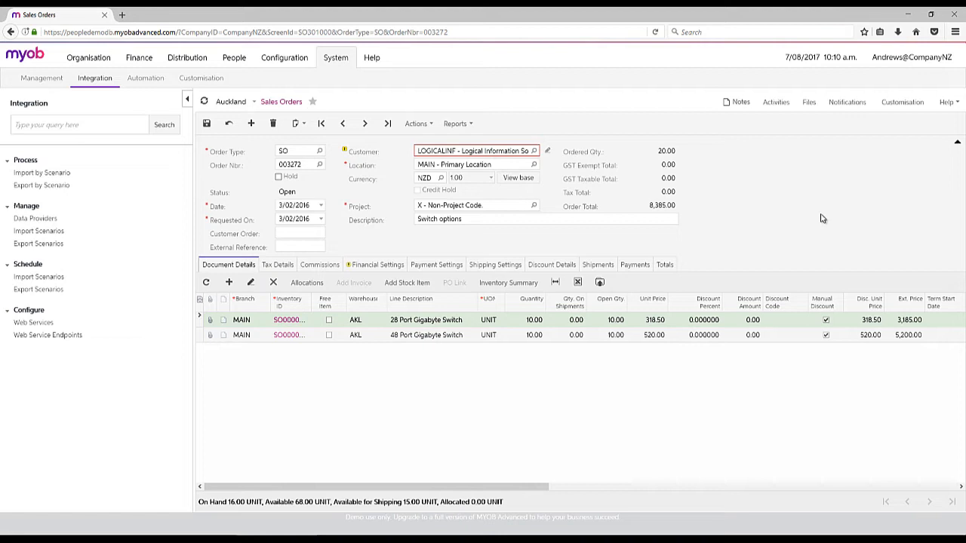
mouse_move(768, 193)
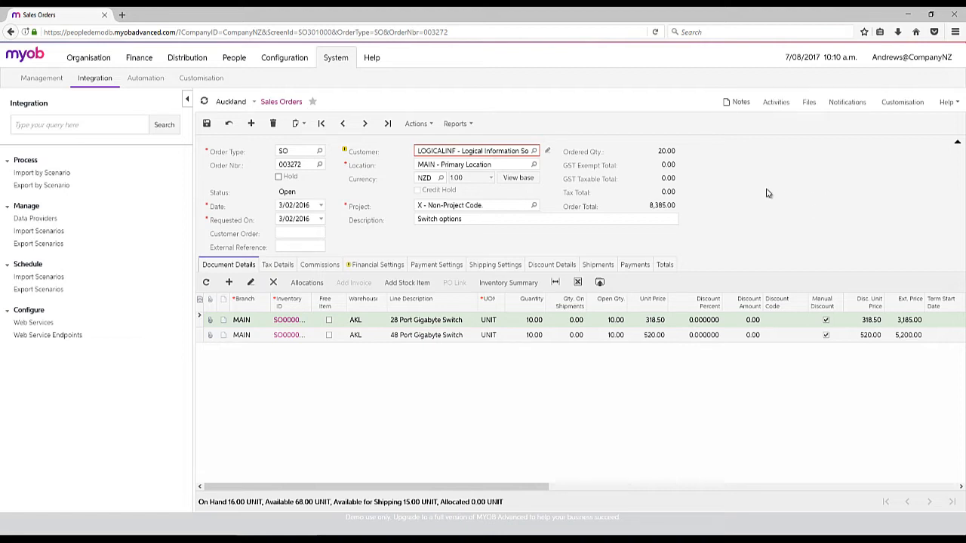
mouse_move(422, 123)
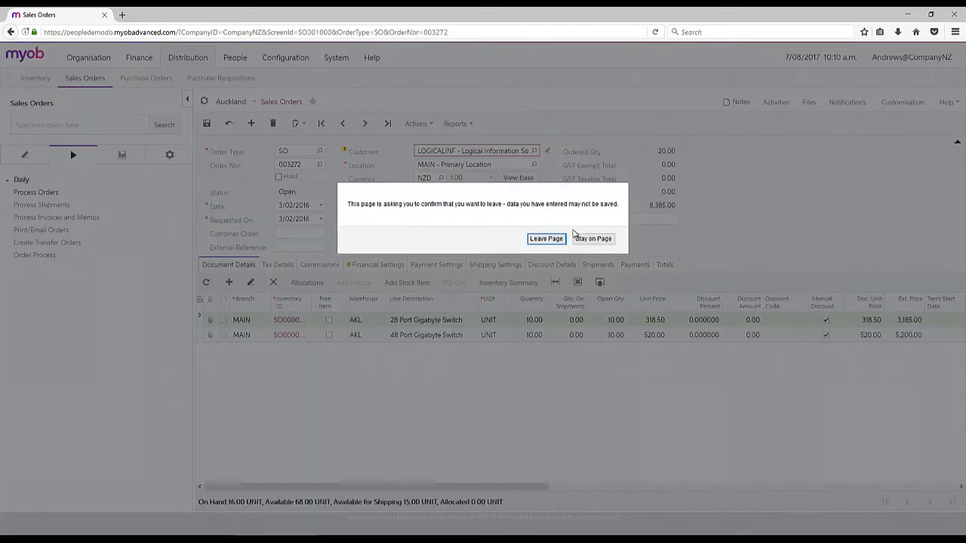
Leave the order page and filter Process Orders to customer WRIGHTCORN - Wright Corner.
click(546, 238)
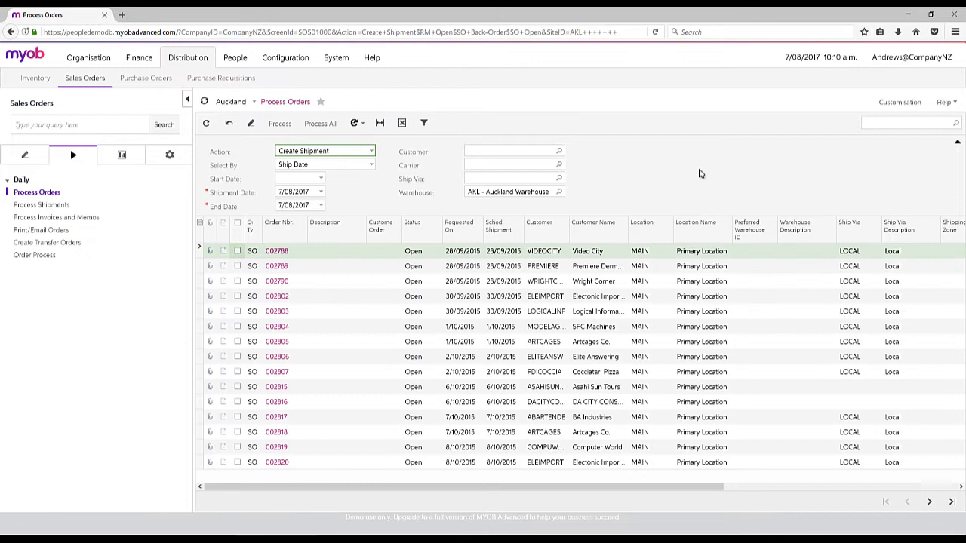
mouse_move(725, 179)
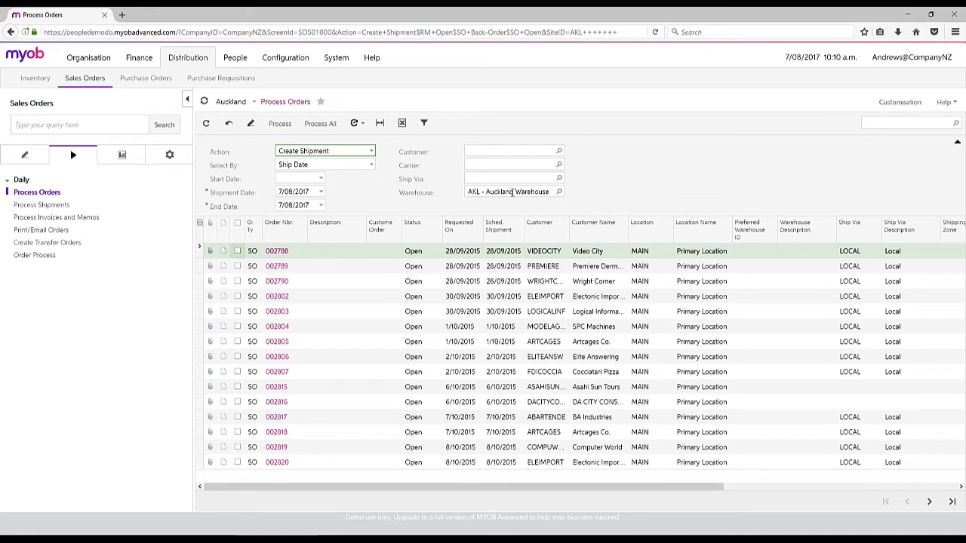
text(wrigh)
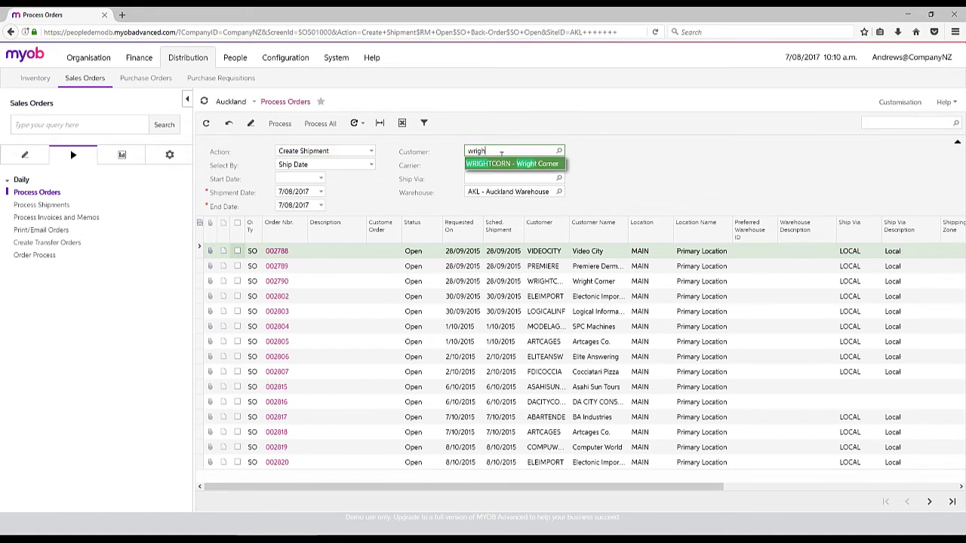
click(513, 163)
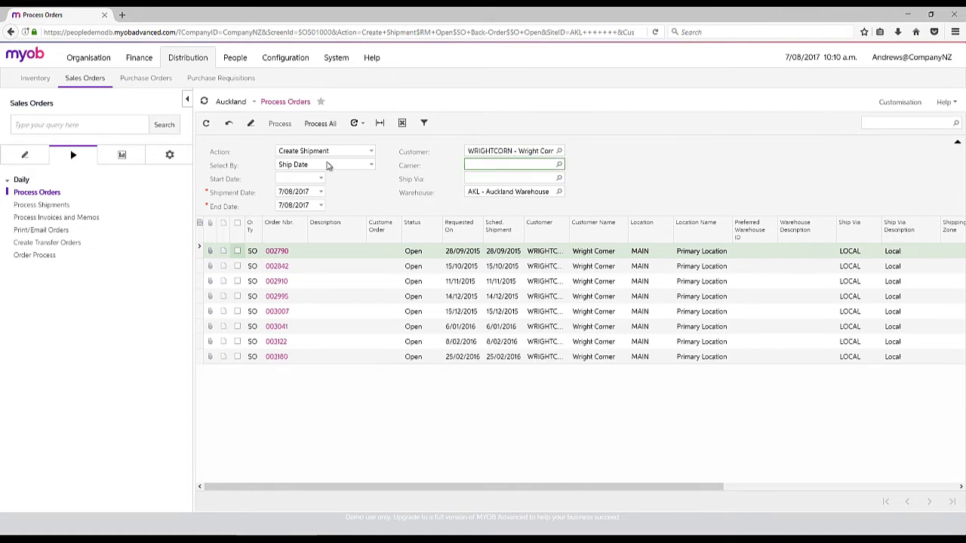
mouse_move(395, 343)
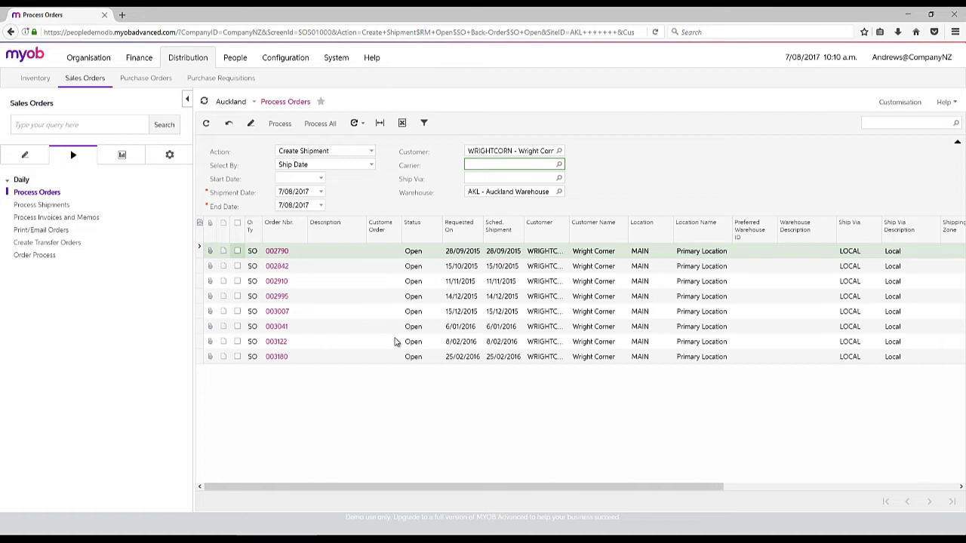
click(510, 164)
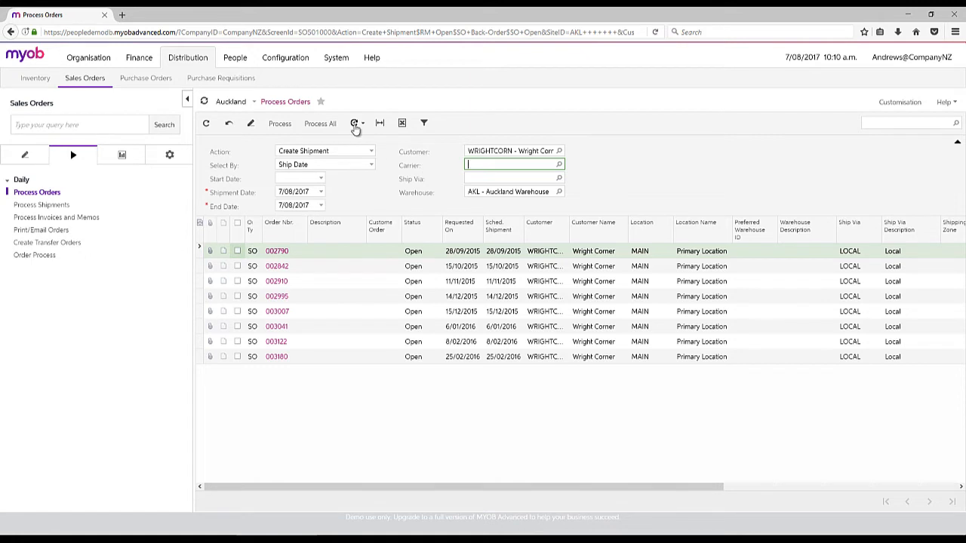
click(361, 124)
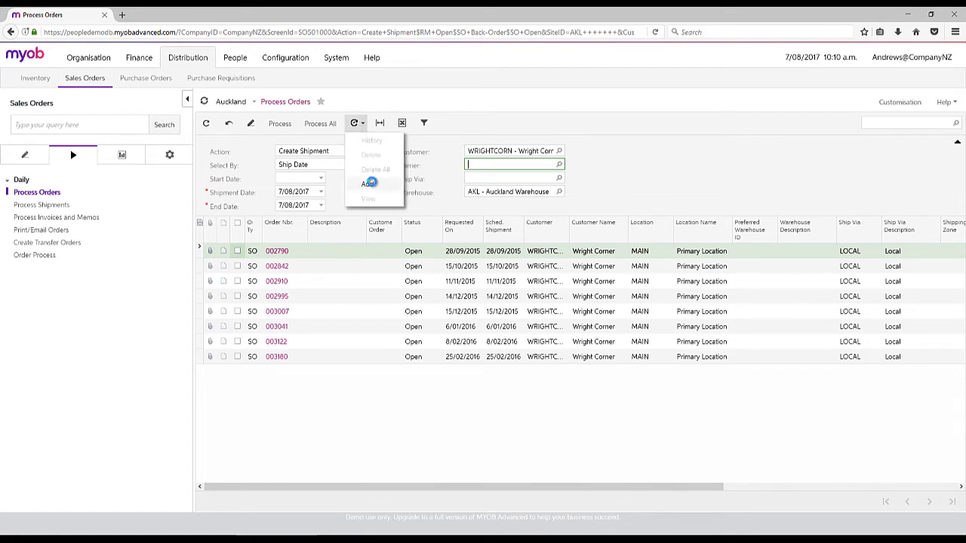
Add an automation schedule, review its Hours and Filter Values, close it, and go to Process Shipments.
click(370, 185)
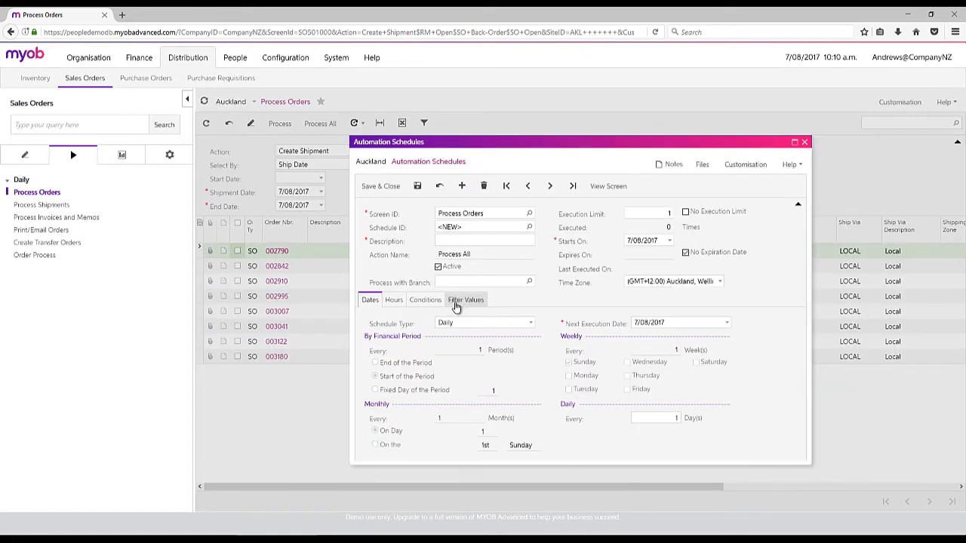
click(394, 299)
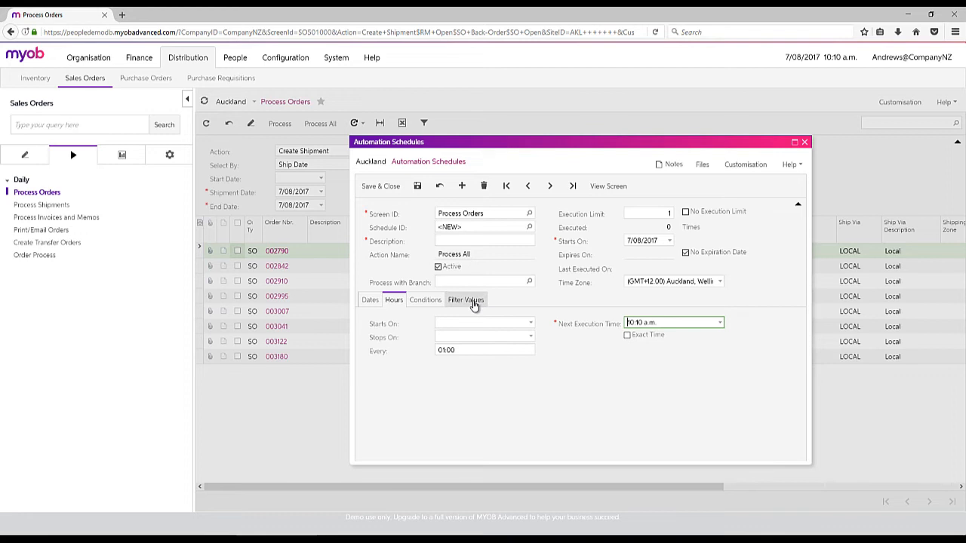
click(465, 299)
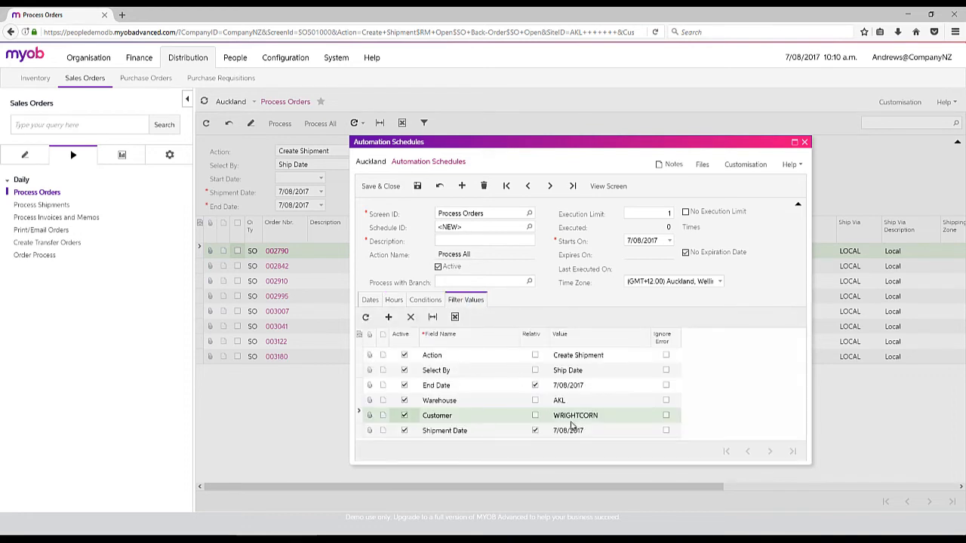
mouse_move(782, 178)
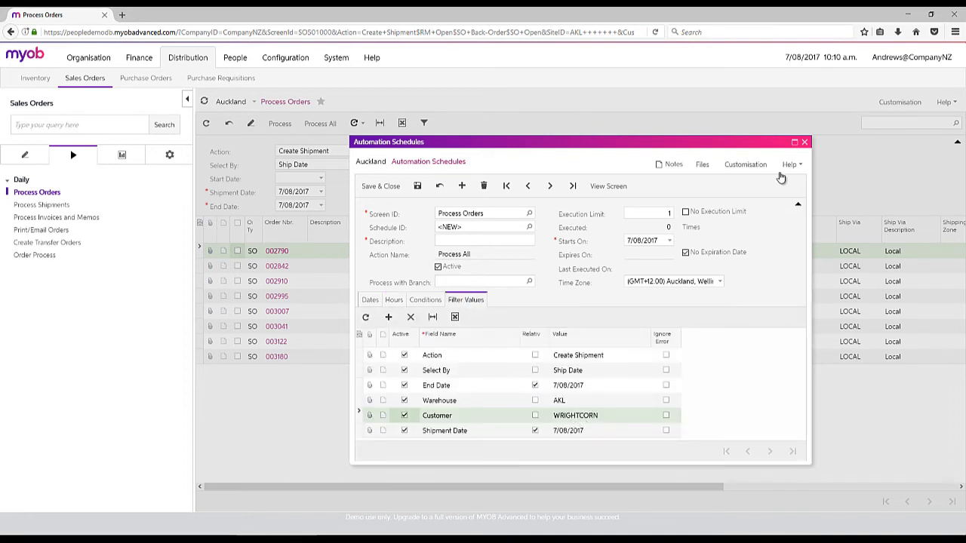
click(804, 142)
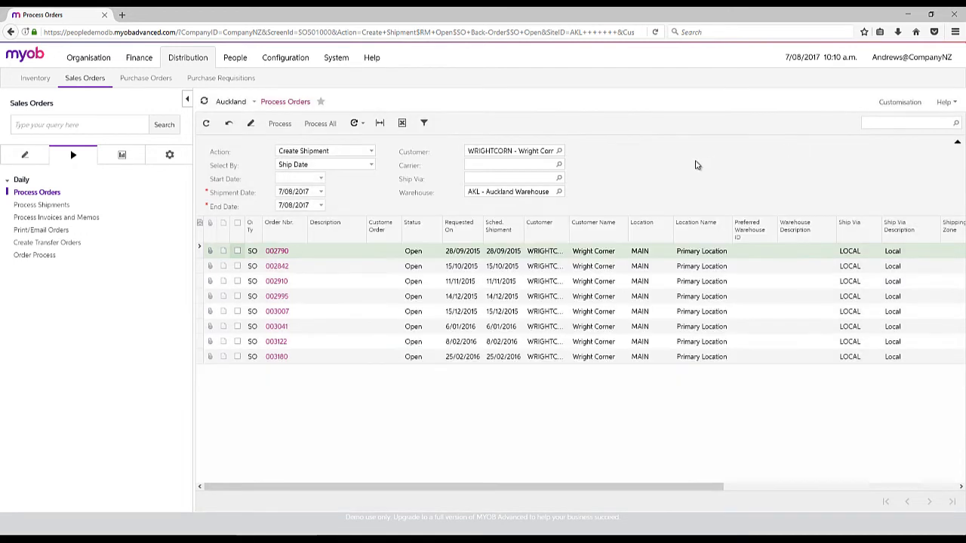
mouse_move(680, 175)
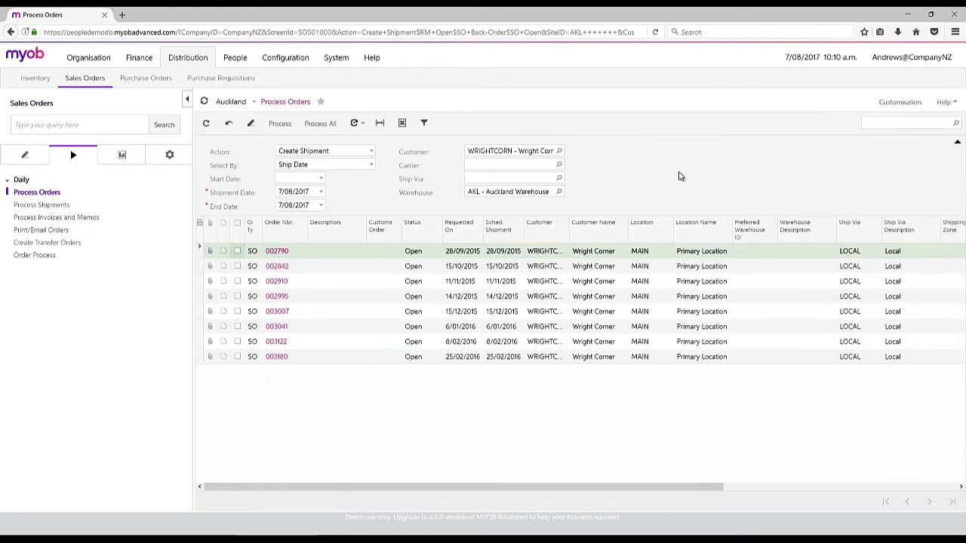
click(42, 206)
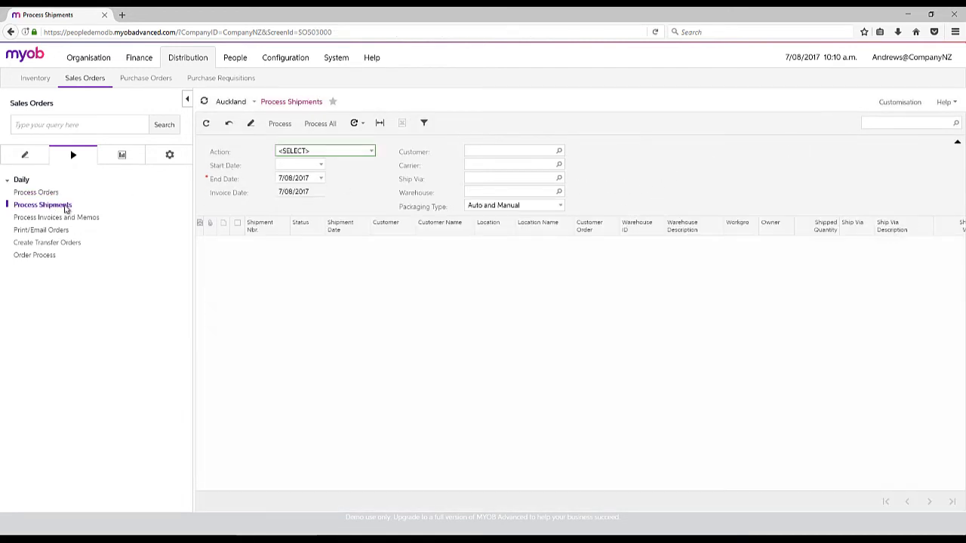
Browse the shipment actions and schedule options, then switch to Process Invoices and Memos.
click(325, 151)
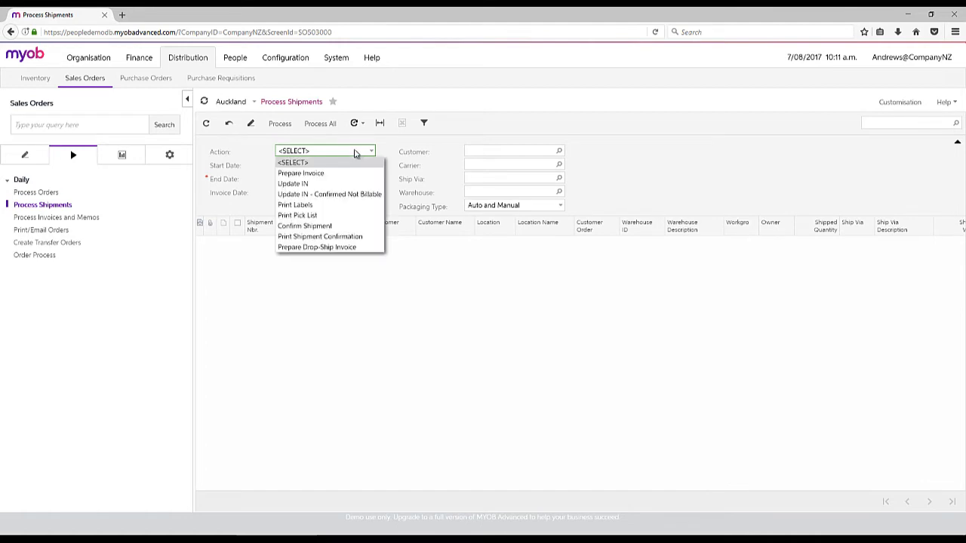
mouse_move(297, 214)
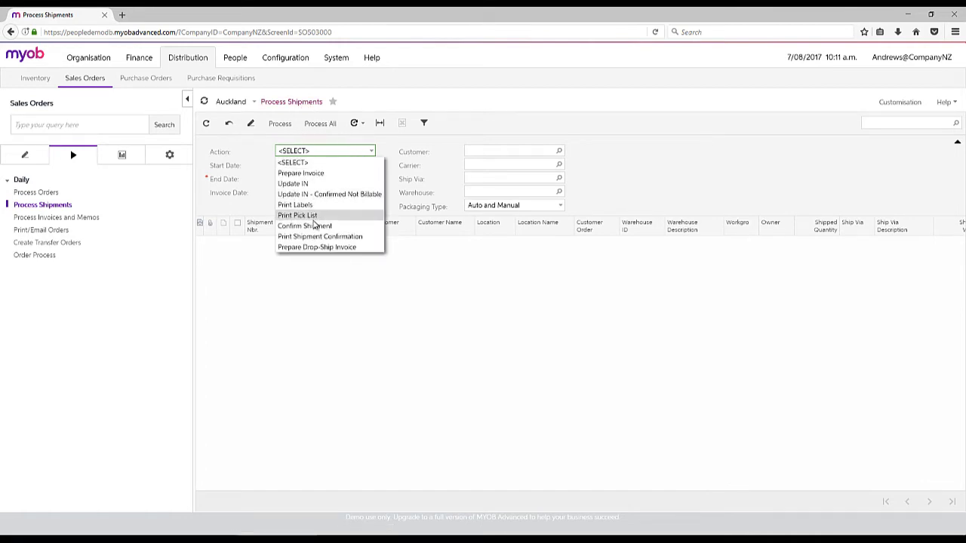
mouse_move(295, 206)
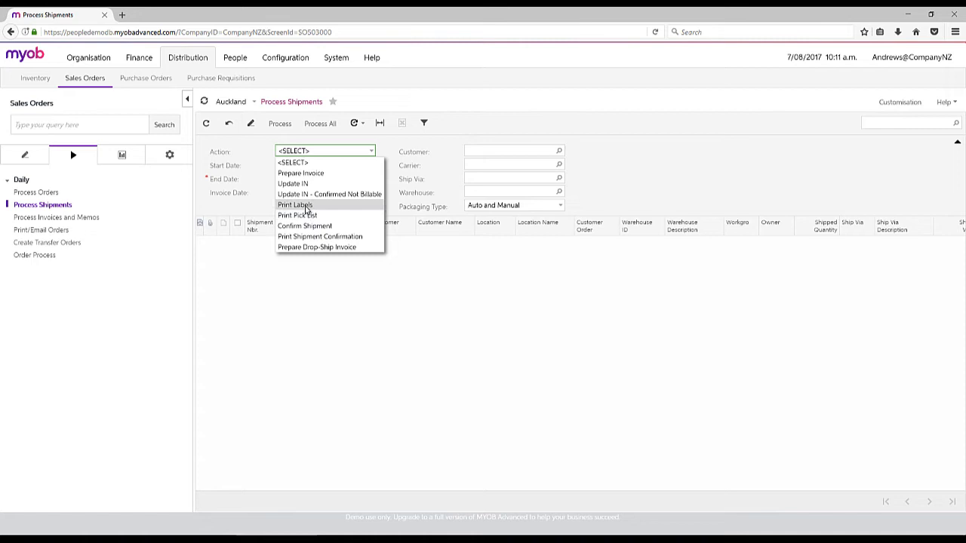
mouse_move(320, 235)
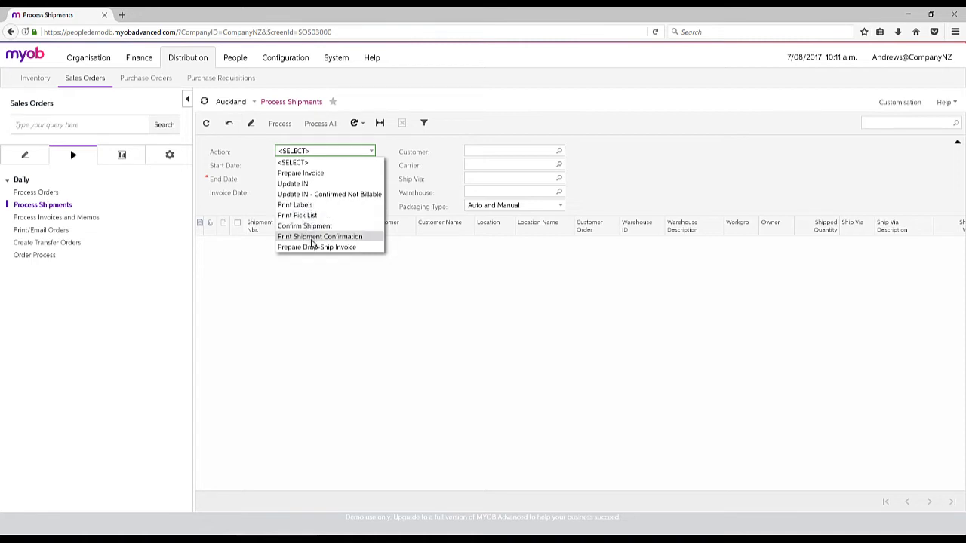
mouse_move(338, 248)
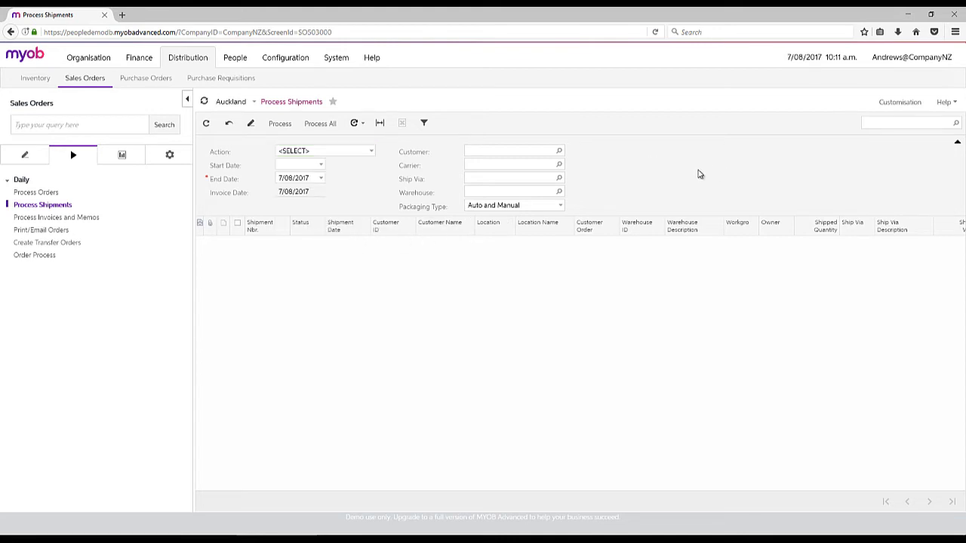
click(363, 124)
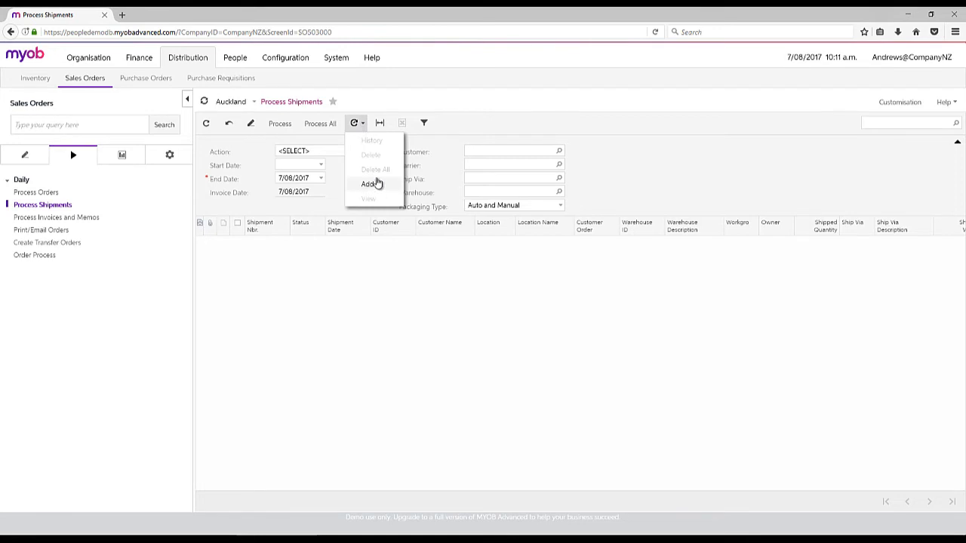
mouse_move(381, 185)
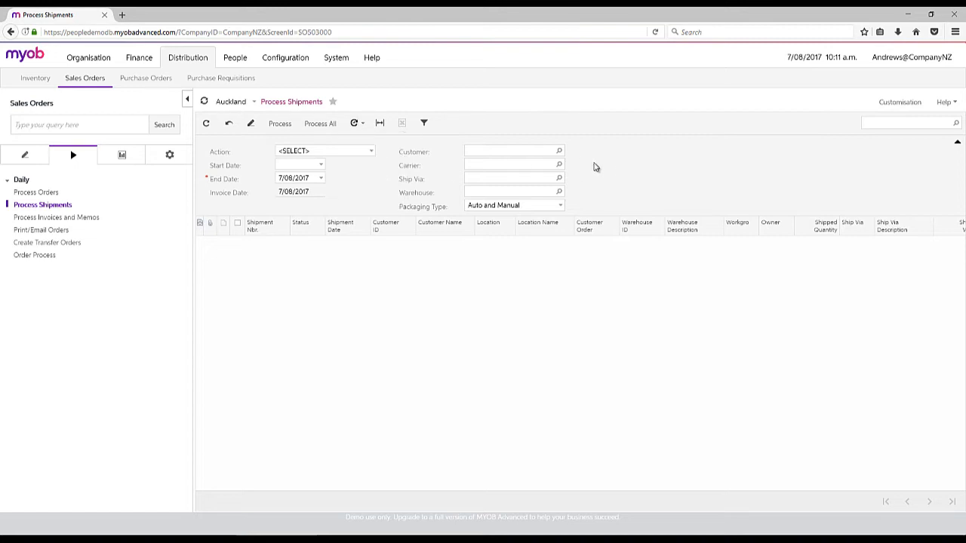
click(56, 217)
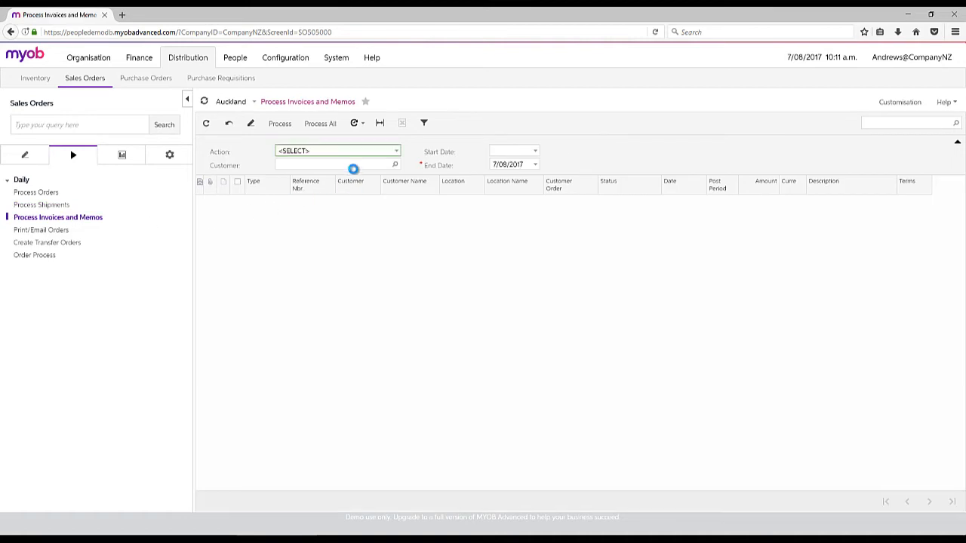
Browse the invoice Action list (Release, Email Invoice and others) without choosing one.
click(337, 151)
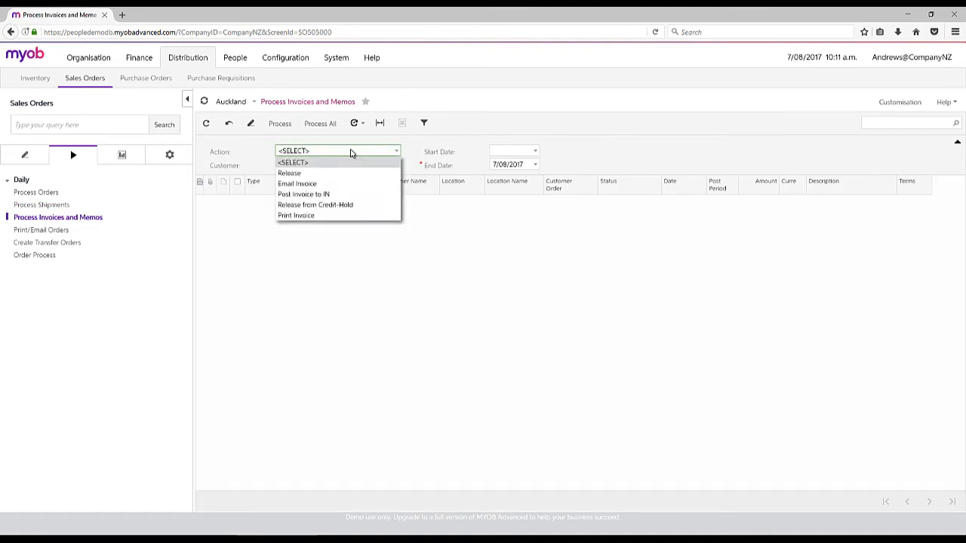
mouse_move(296, 184)
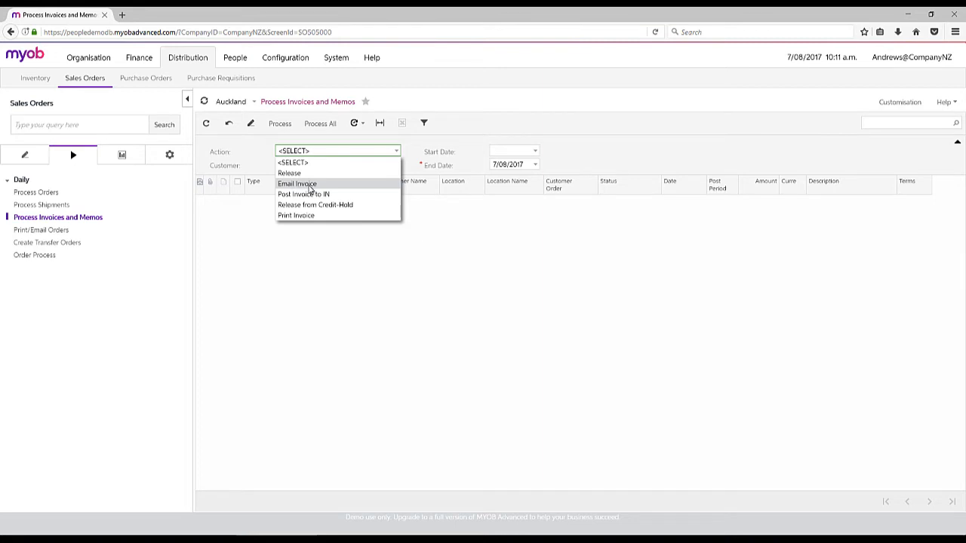
mouse_move(380, 190)
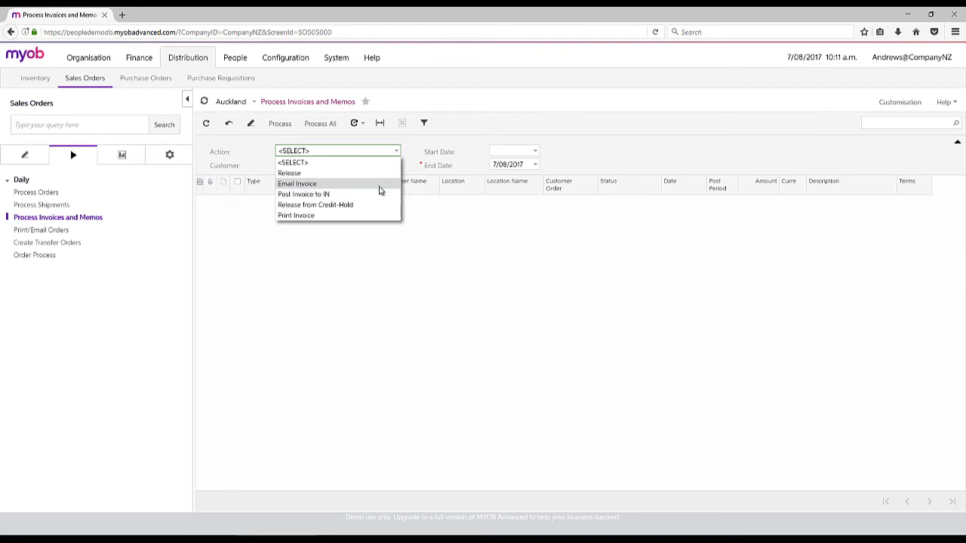
mouse_move(656, 154)
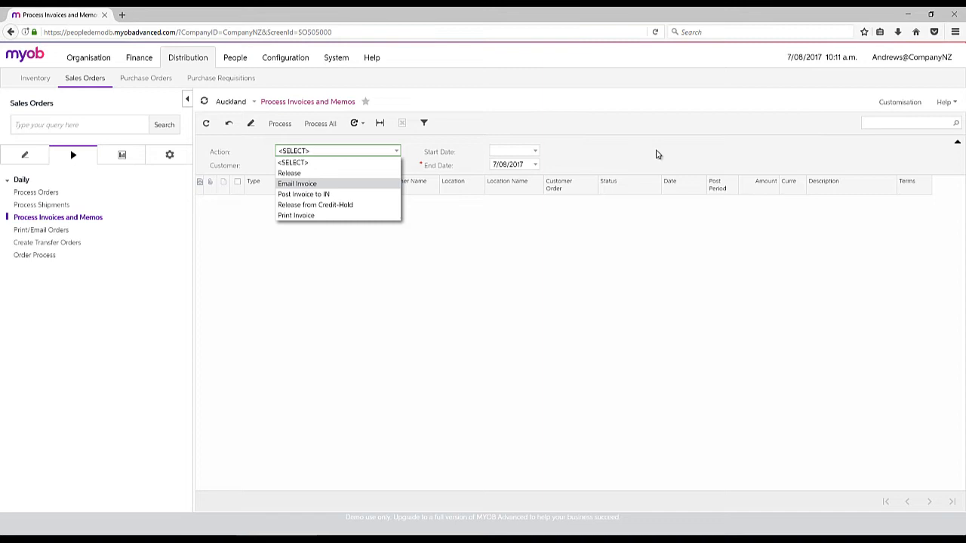
click(72, 154)
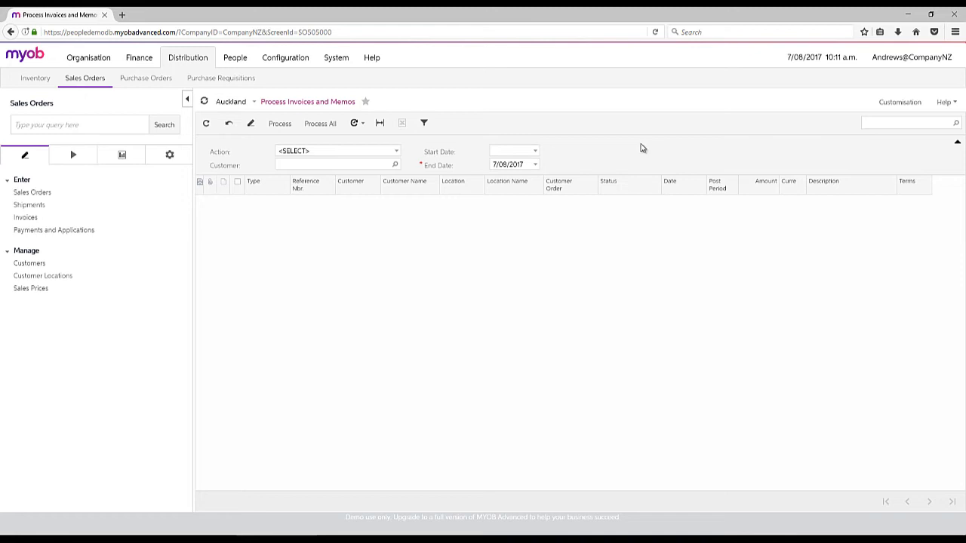
Go to Customer Management from the Organisation menu.
click(120, 154)
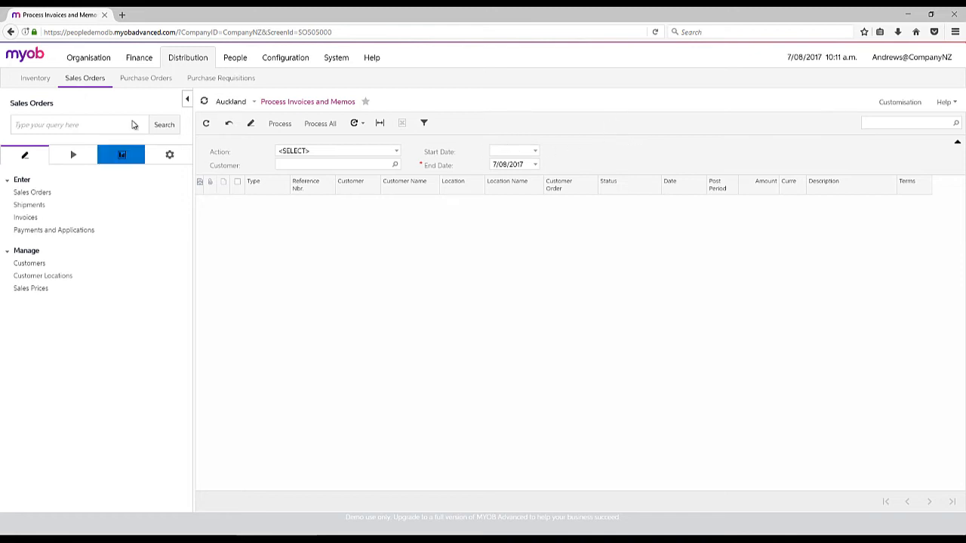
click(87, 57)
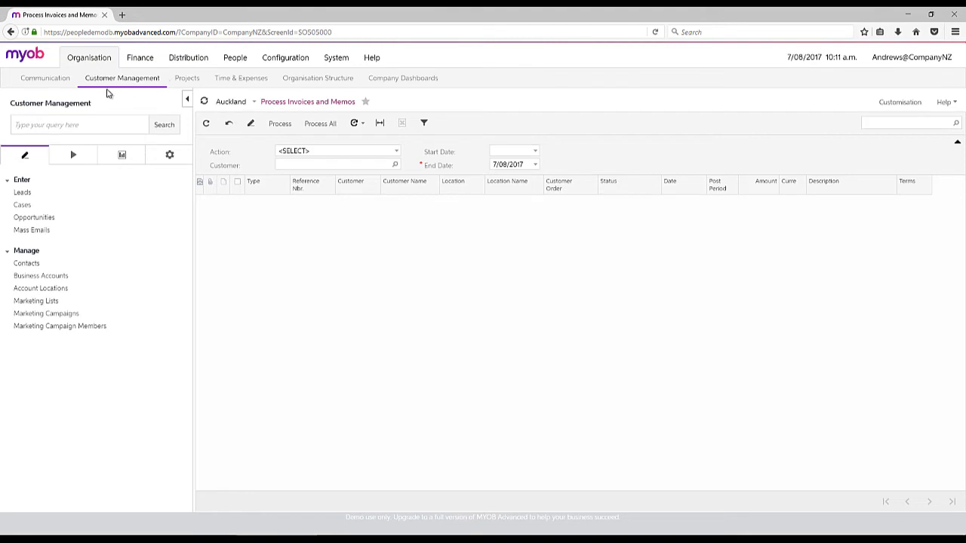
mouse_move(642, 136)
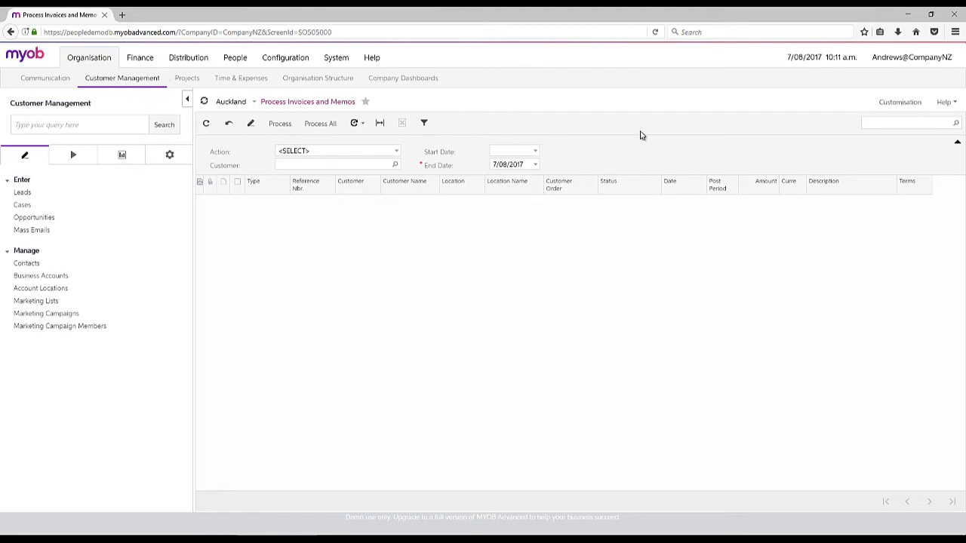
mouse_move(680, 136)
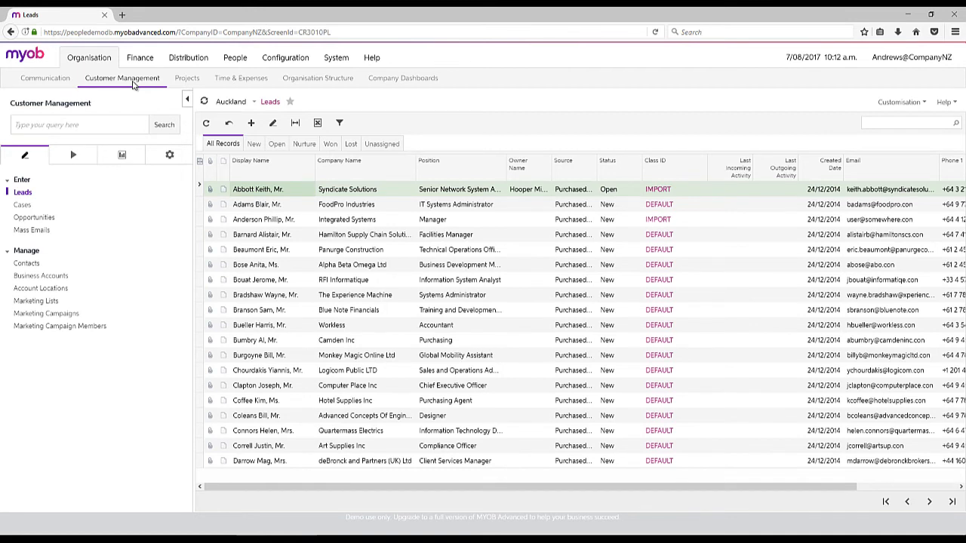
mouse_move(266, 190)
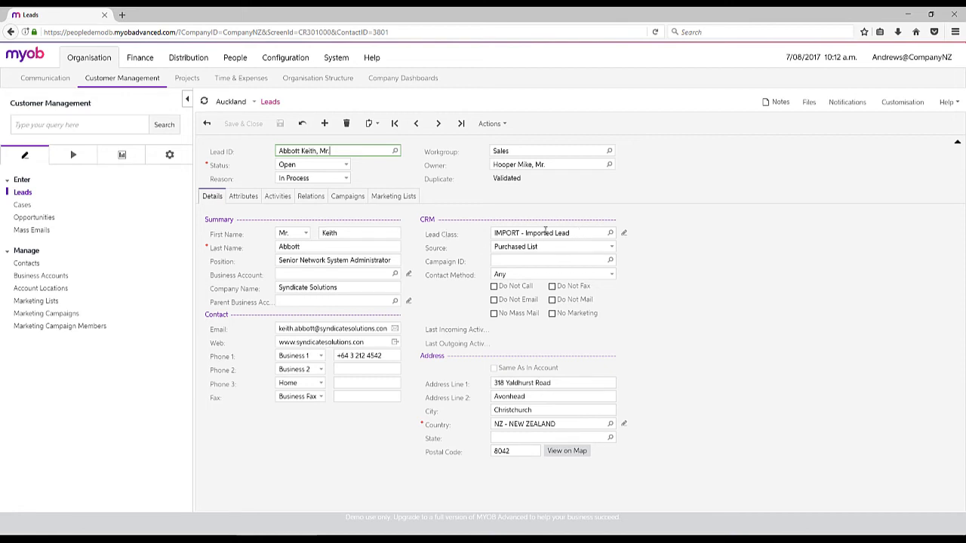
click(243, 196)
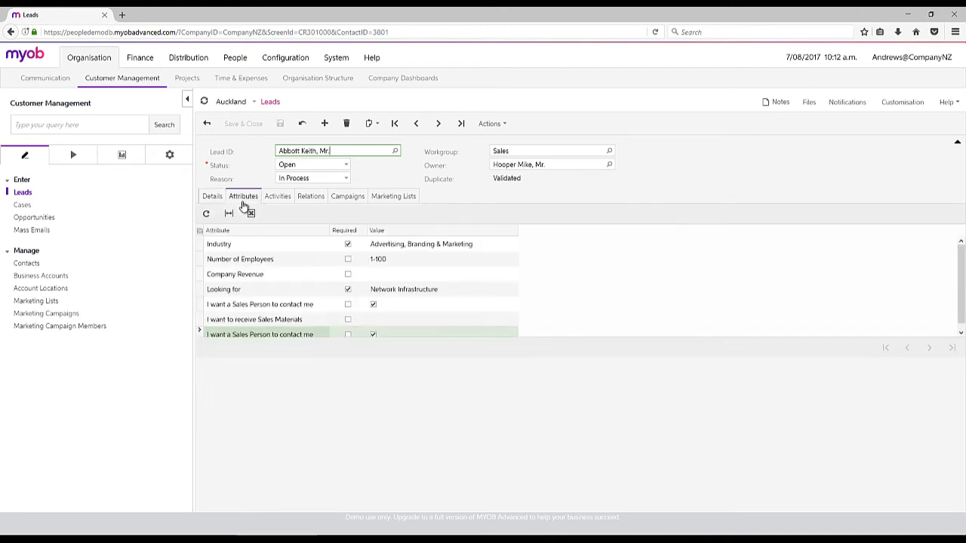
click(251, 213)
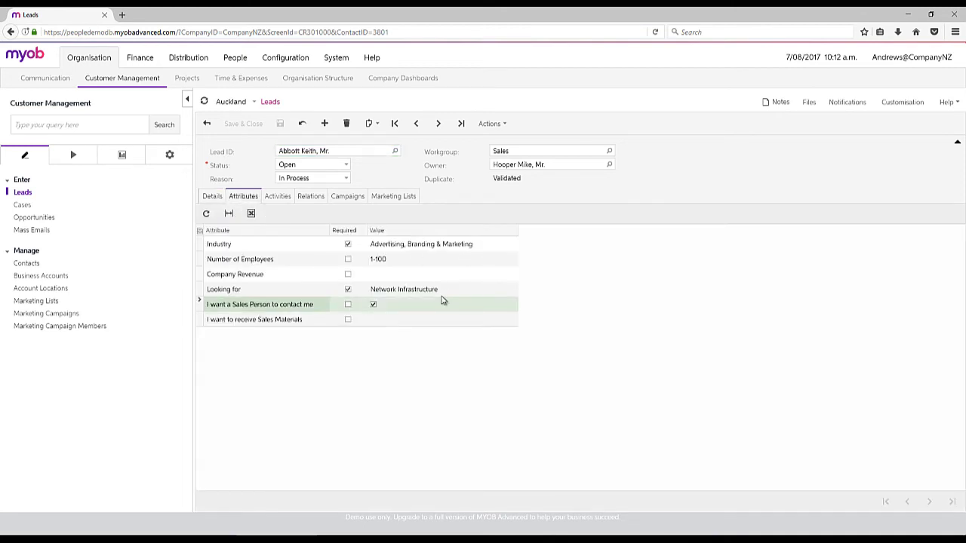
mouse_move(468, 308)
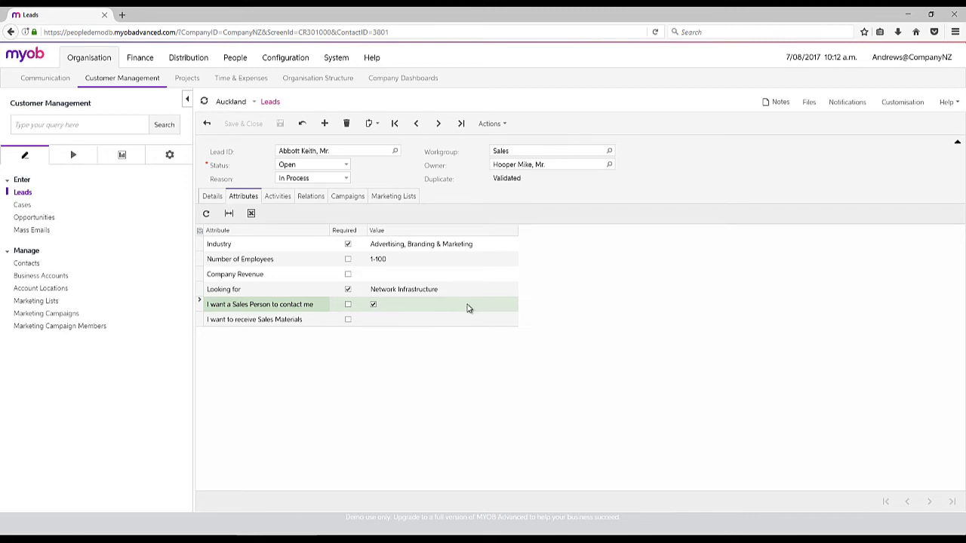
mouse_move(449, 295)
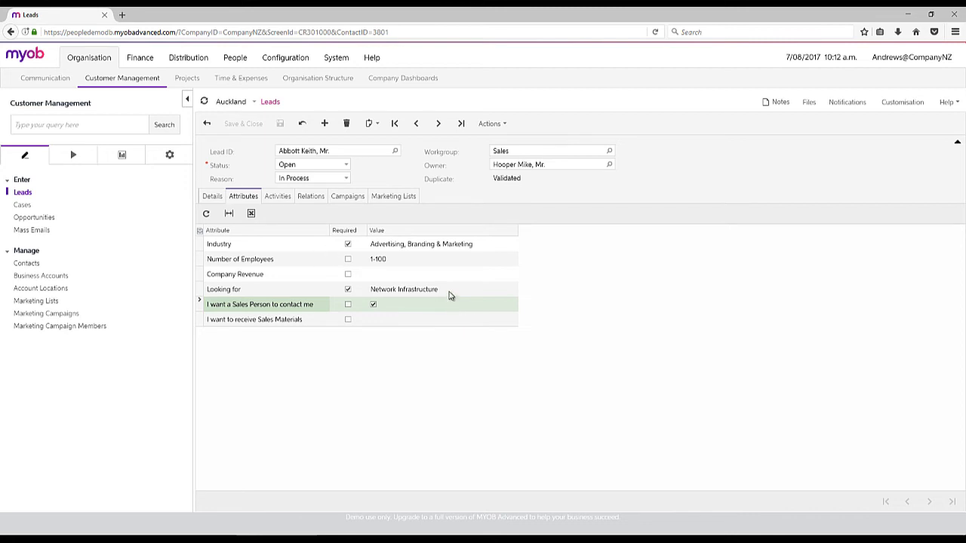
mouse_move(229, 274)
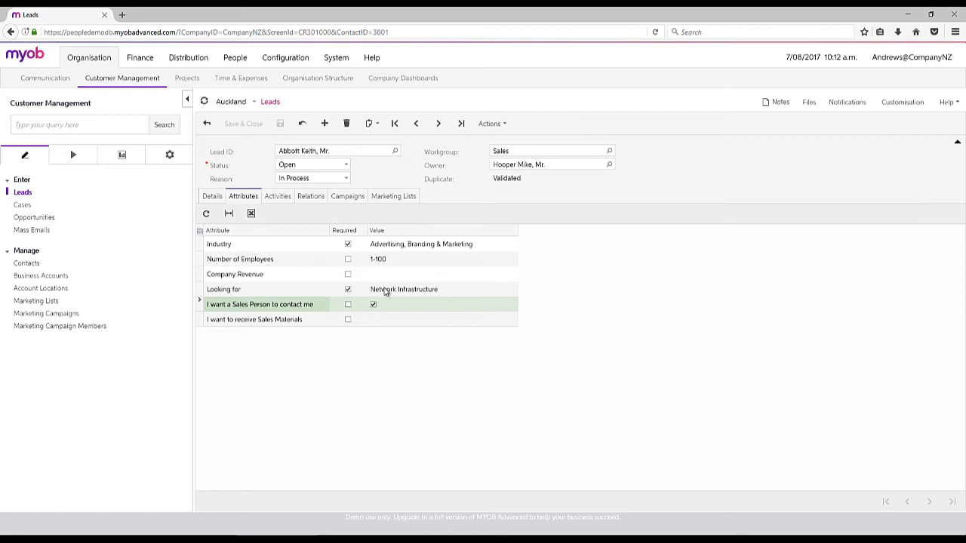
Return to the lead's Details and browse its Actions, such as converting to a contact, without running any.
click(211, 196)
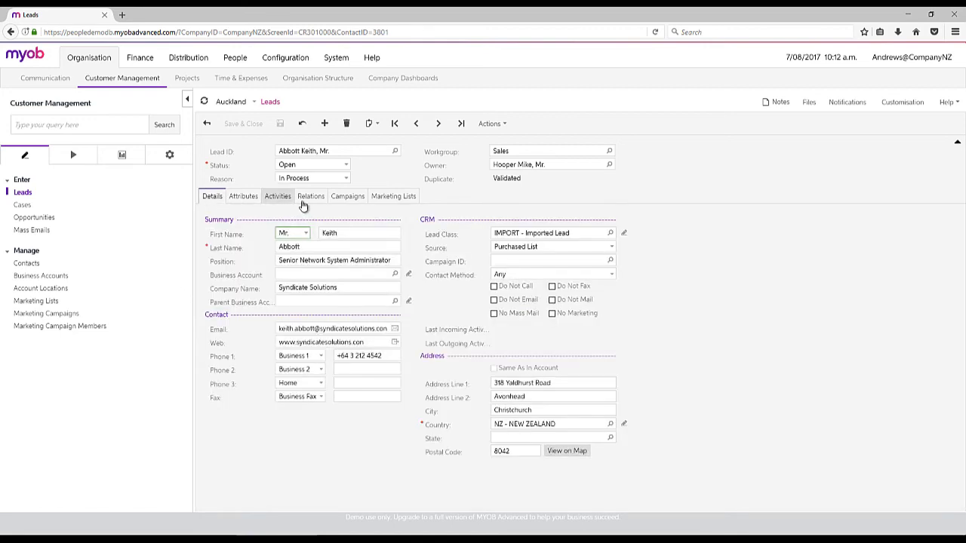
mouse_move(743, 241)
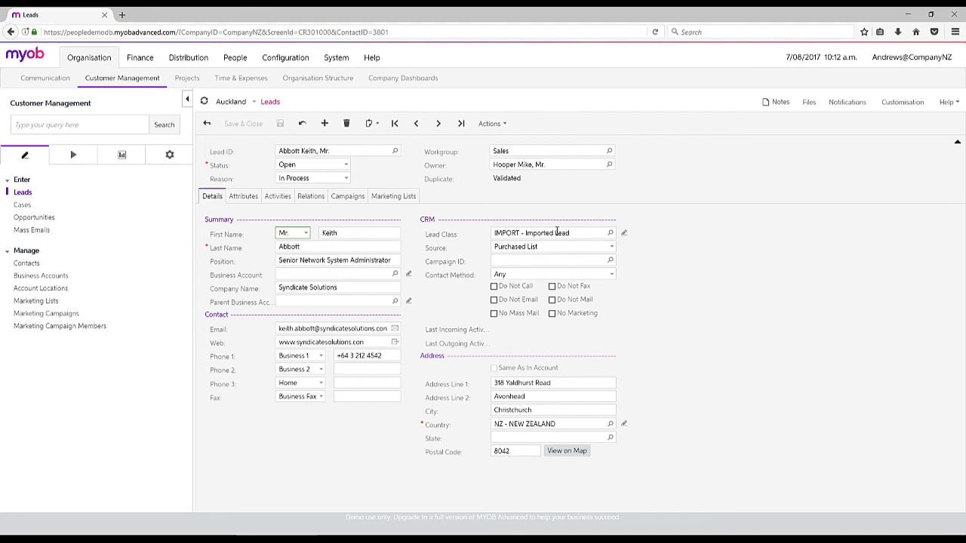
mouse_move(453, 240)
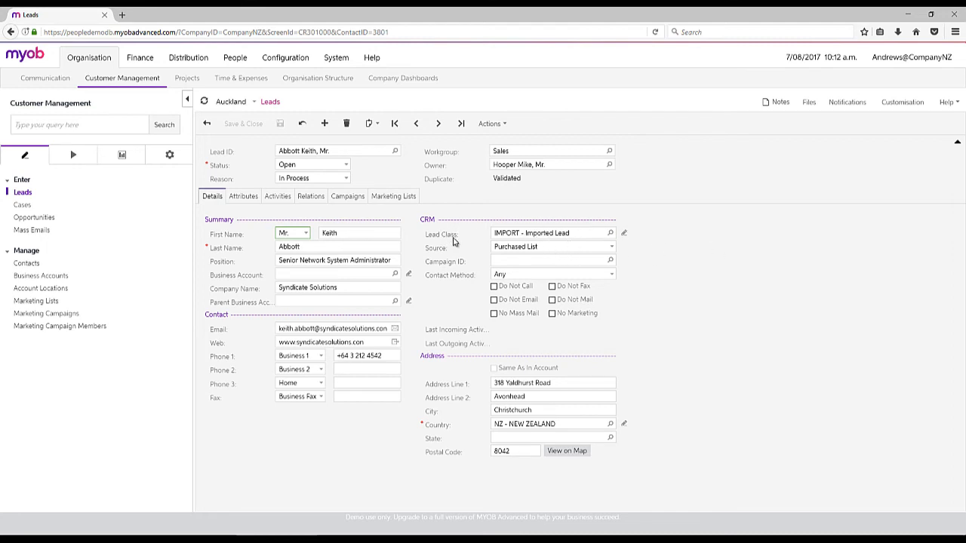
click(491, 124)
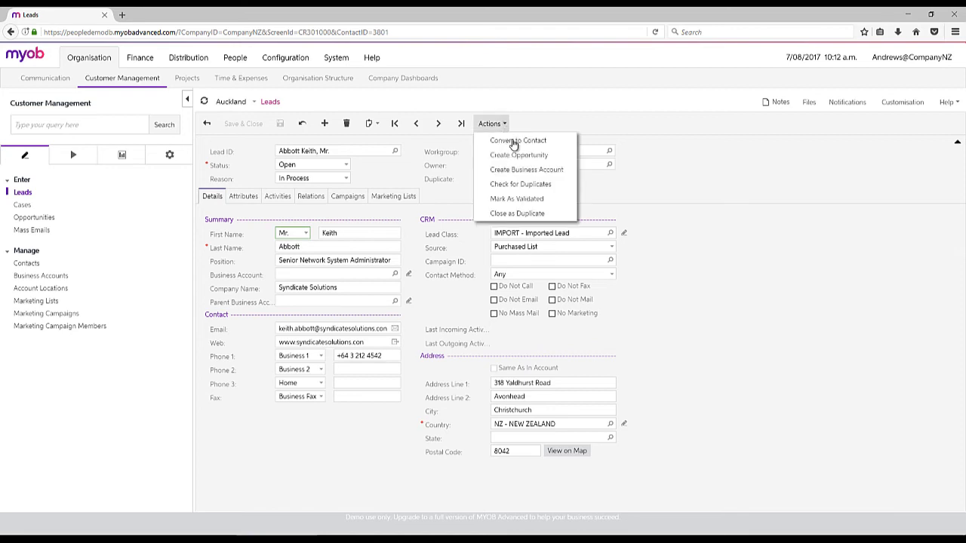
mouse_move(544, 145)
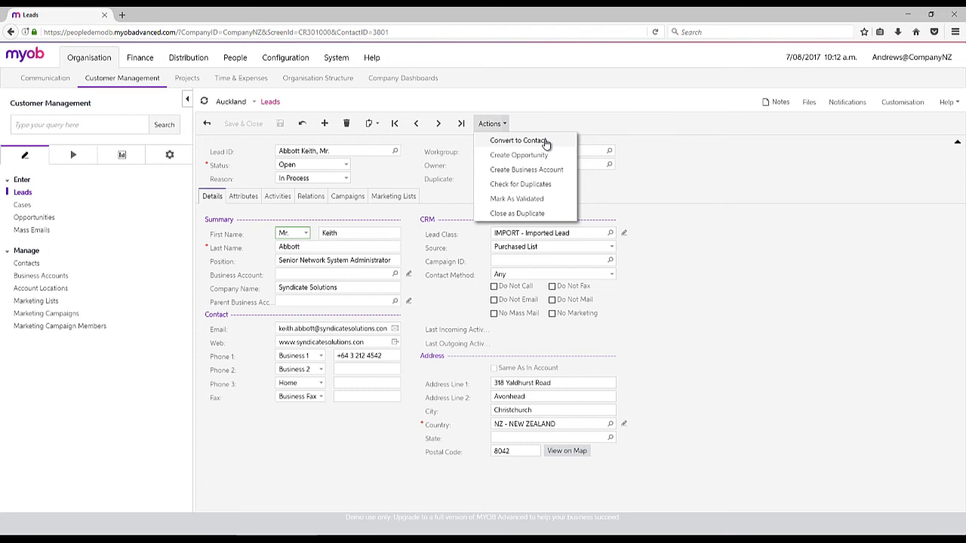
mouse_move(550, 172)
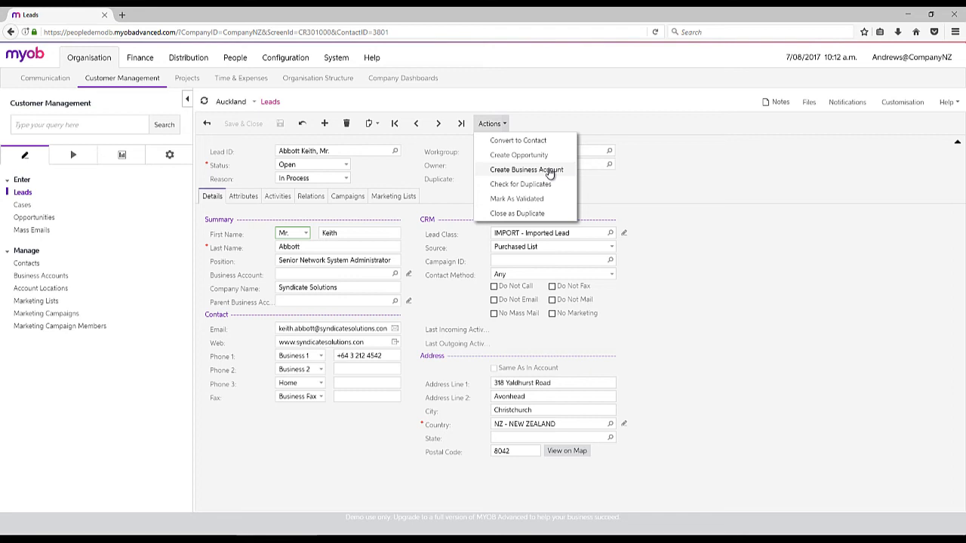
click(516, 199)
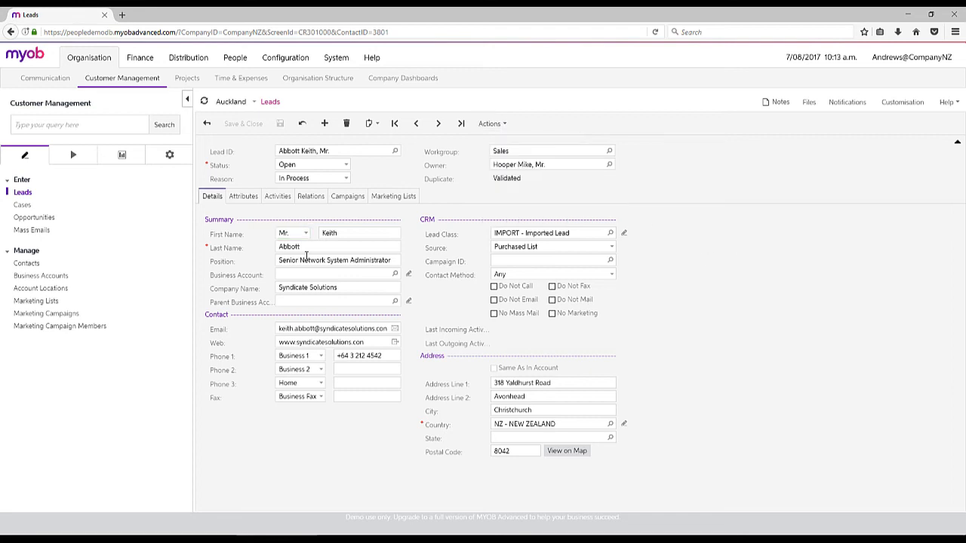
click(35, 217)
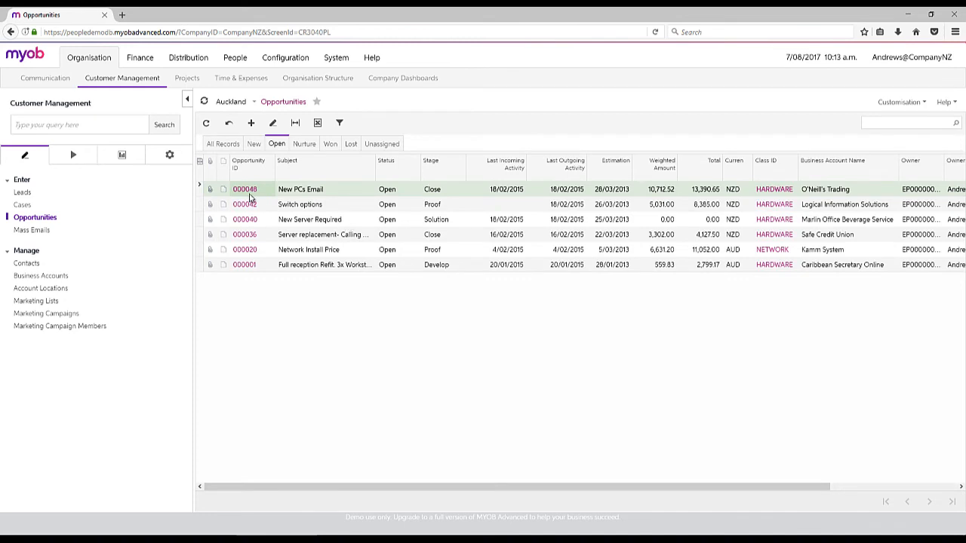
click(251, 124)
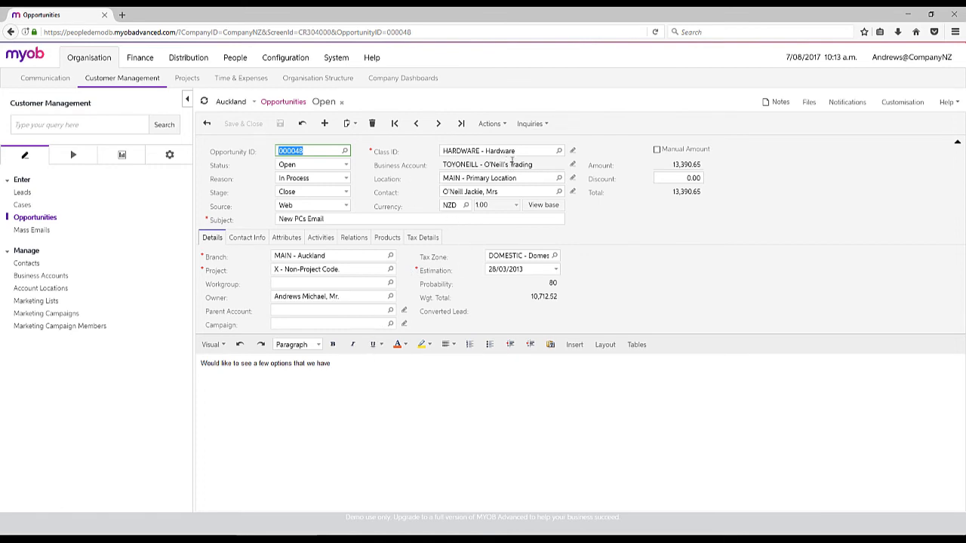
mouse_move(656, 290)
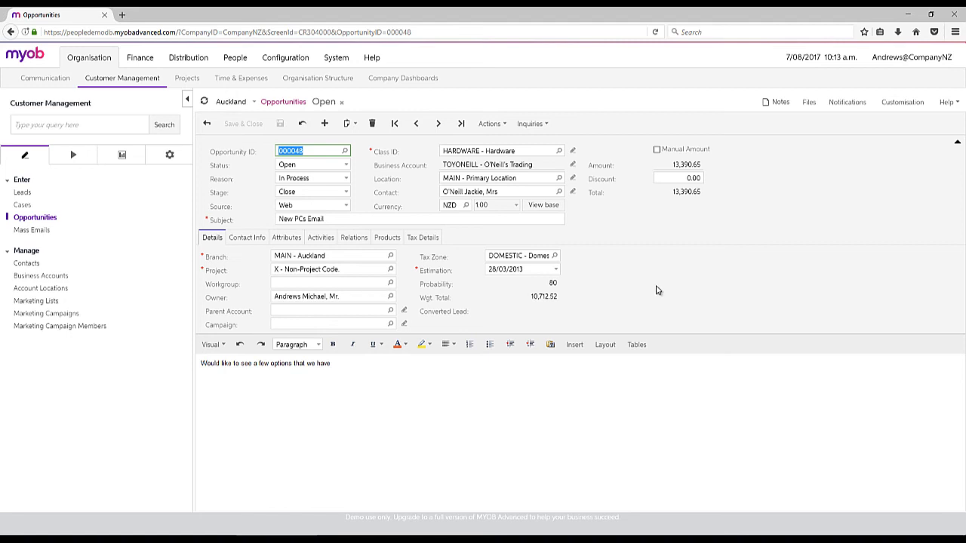
mouse_move(562, 245)
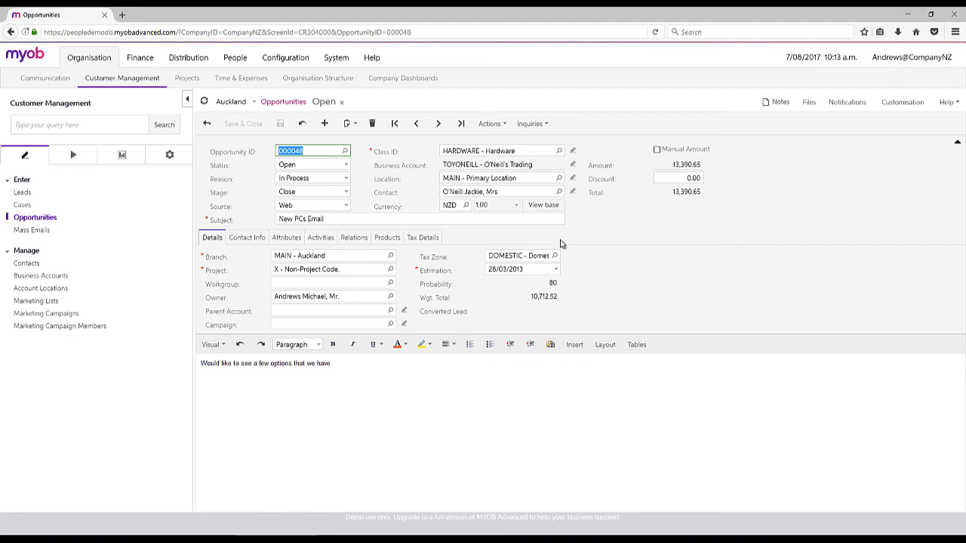
mouse_move(462, 149)
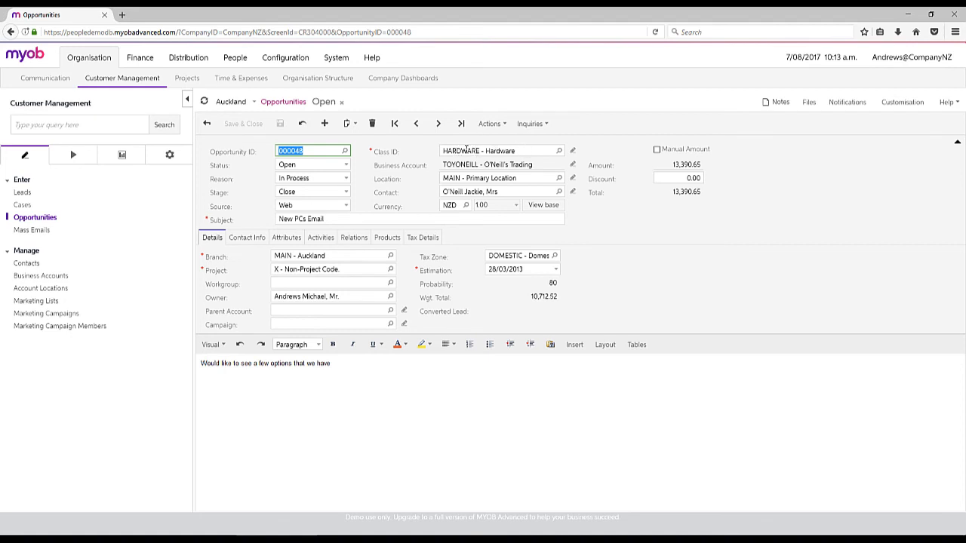
mouse_move(286, 237)
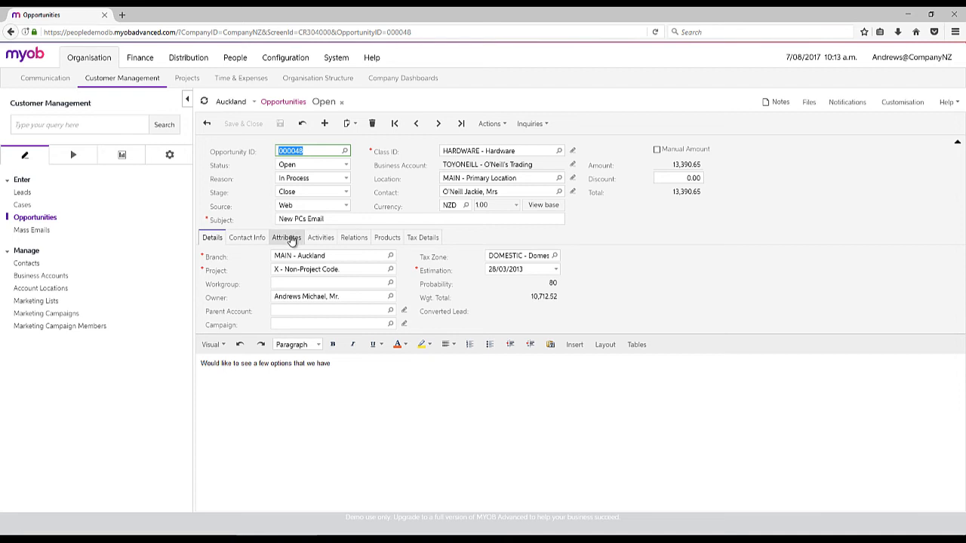
Review the Windows workstation attributes, then the three 5-PC product lines on opportunity 000048.
click(287, 238)
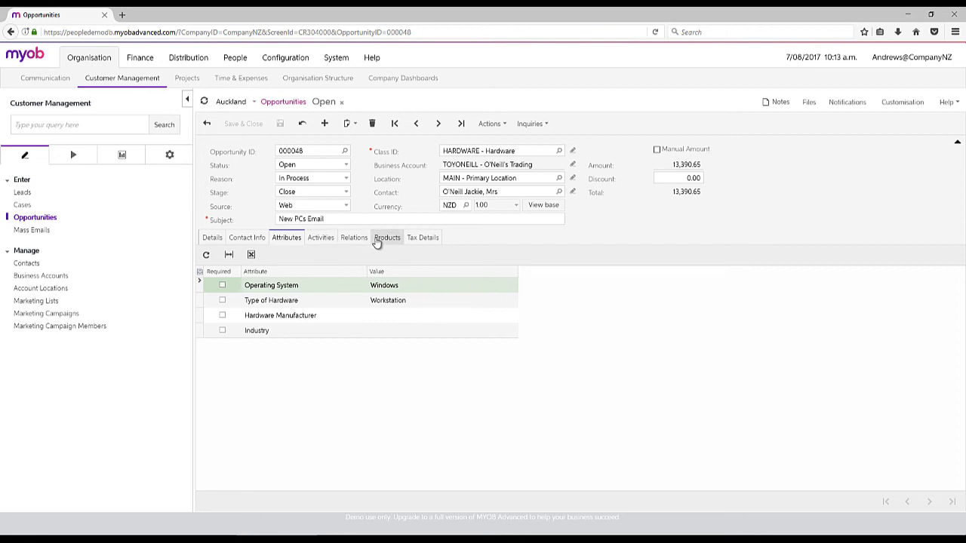
click(387, 237)
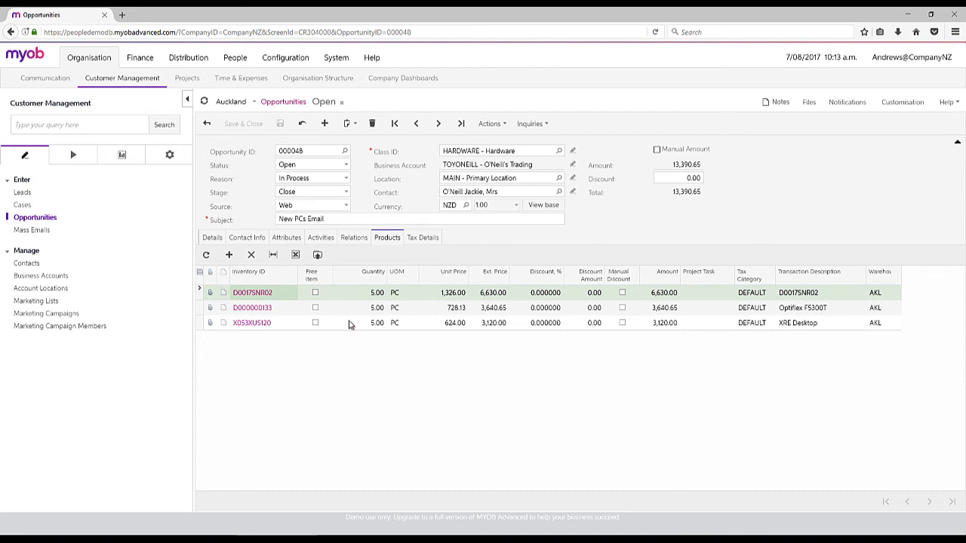
mouse_move(338, 249)
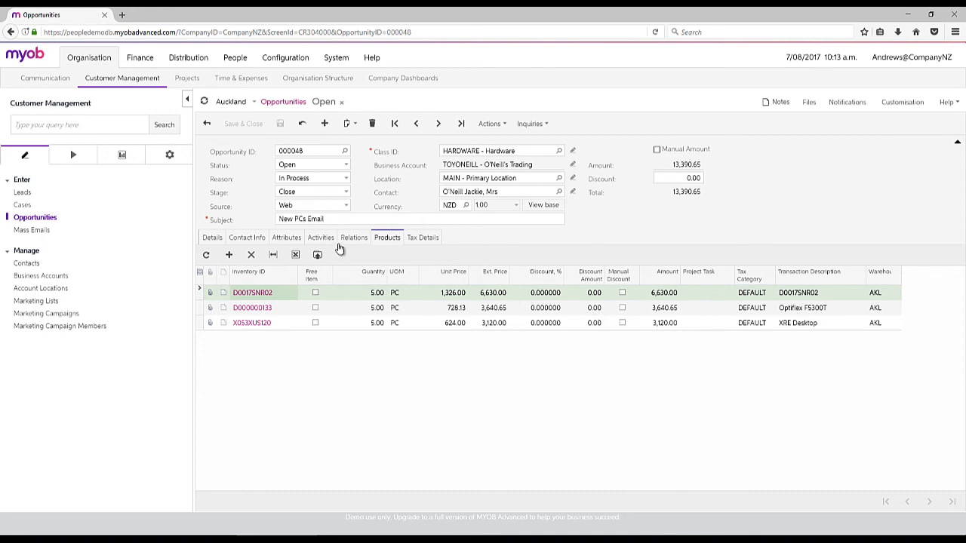
Show the open message and phone call activities, then glance at Distribution and return to Customer Management.
click(320, 237)
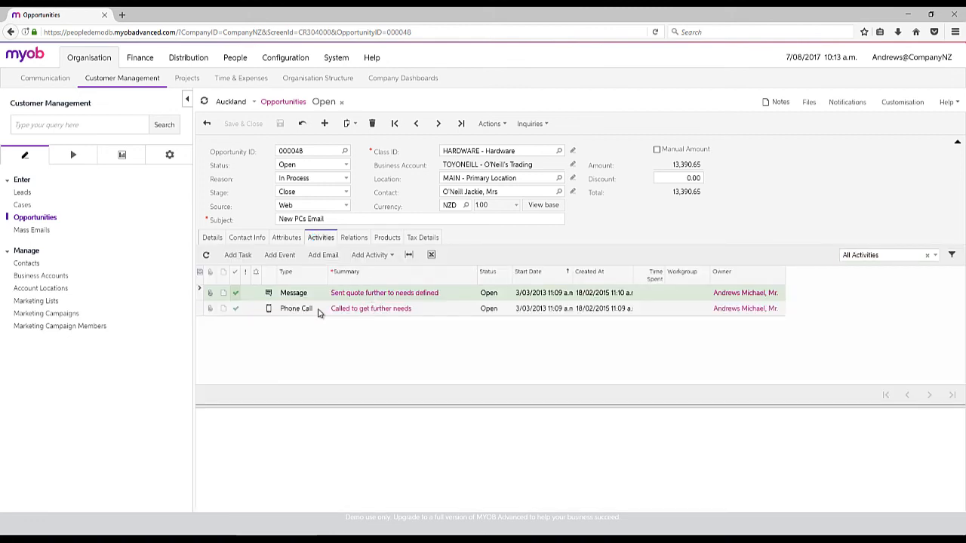
mouse_move(323, 314)
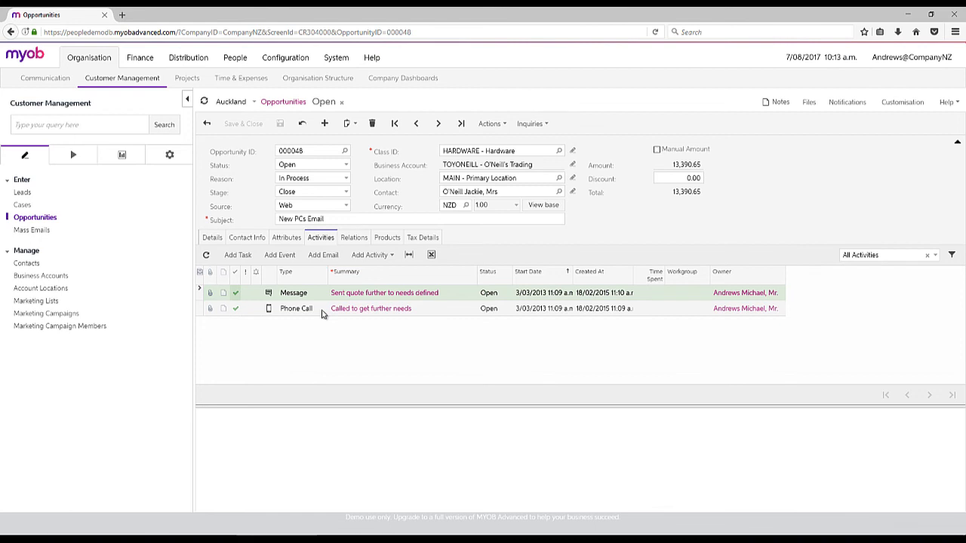
mouse_move(595, 220)
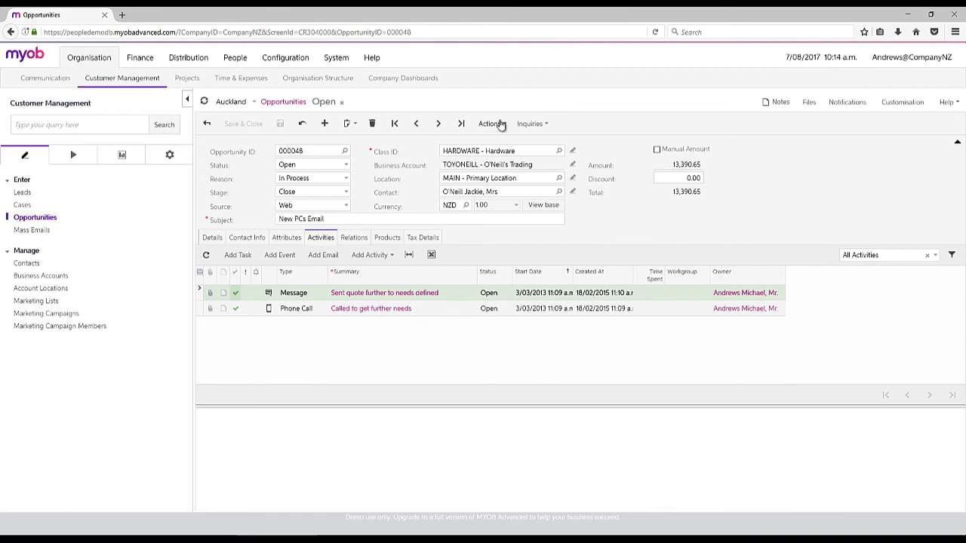
click(492, 124)
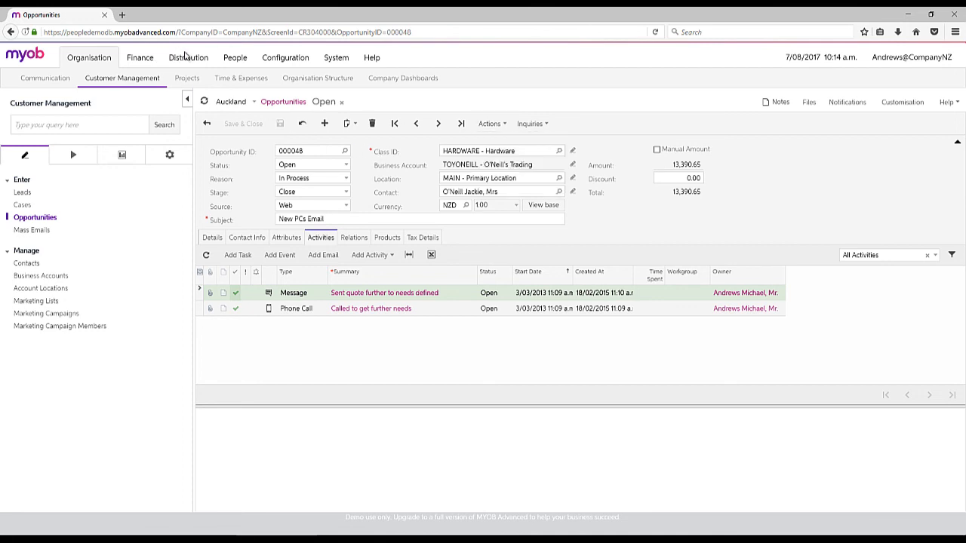
click(187, 57)
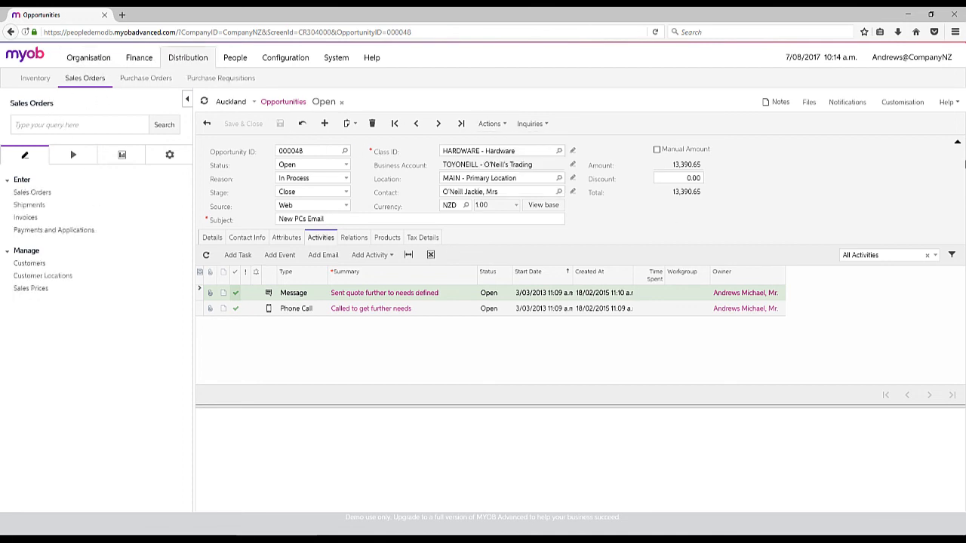
mouse_move(655, 256)
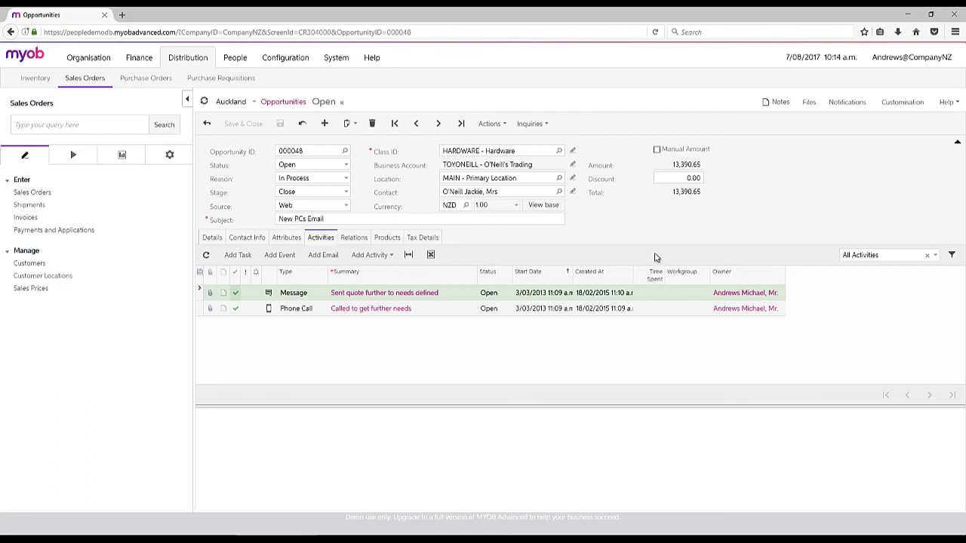
mouse_move(534, 259)
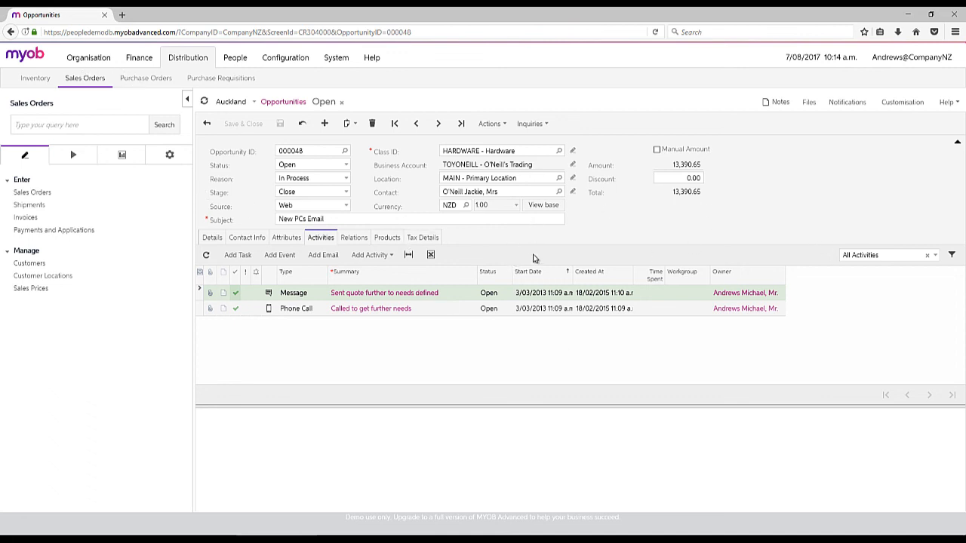
mouse_move(88, 57)
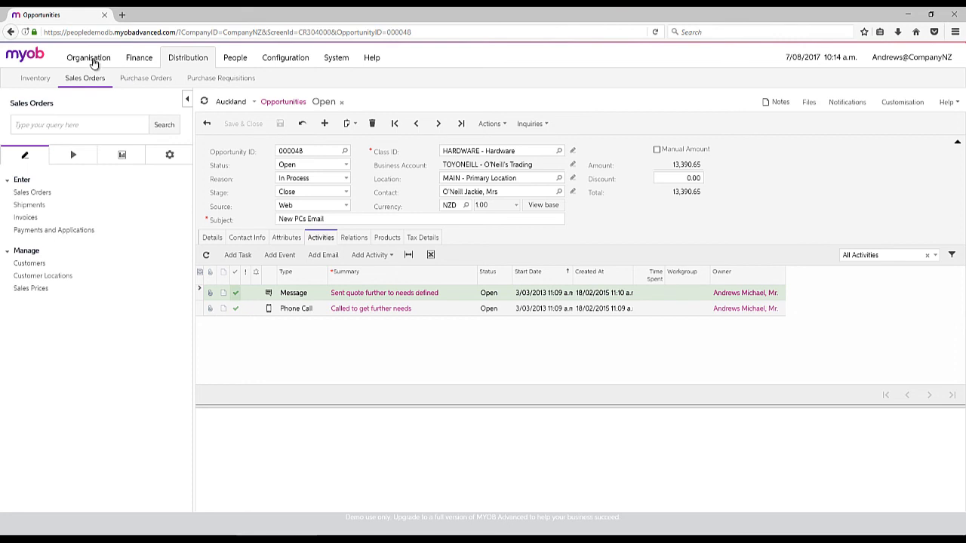
click(88, 57)
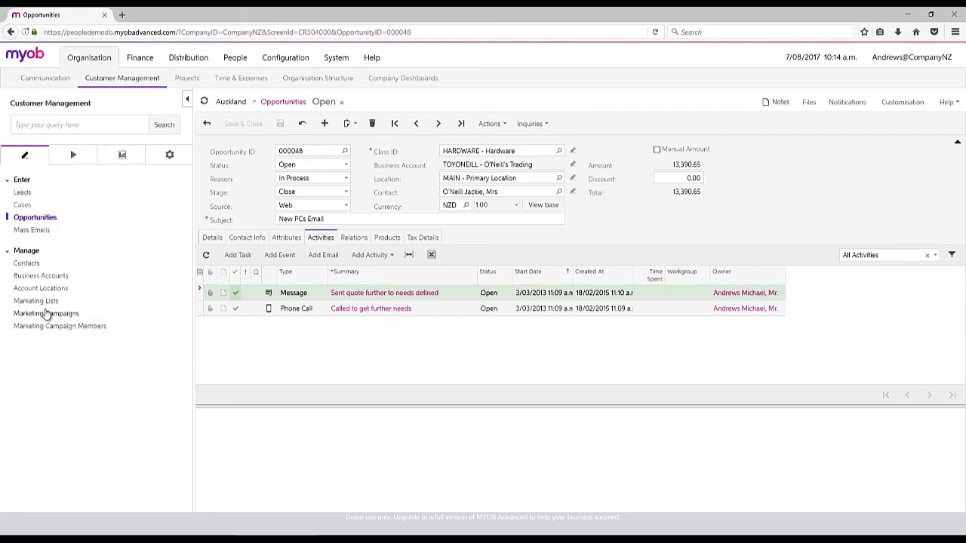
Open campaign 000002 'Smart Wifi Sales' from Active Campaigns, showing 170 leads and 21 opportunities.
click(45, 312)
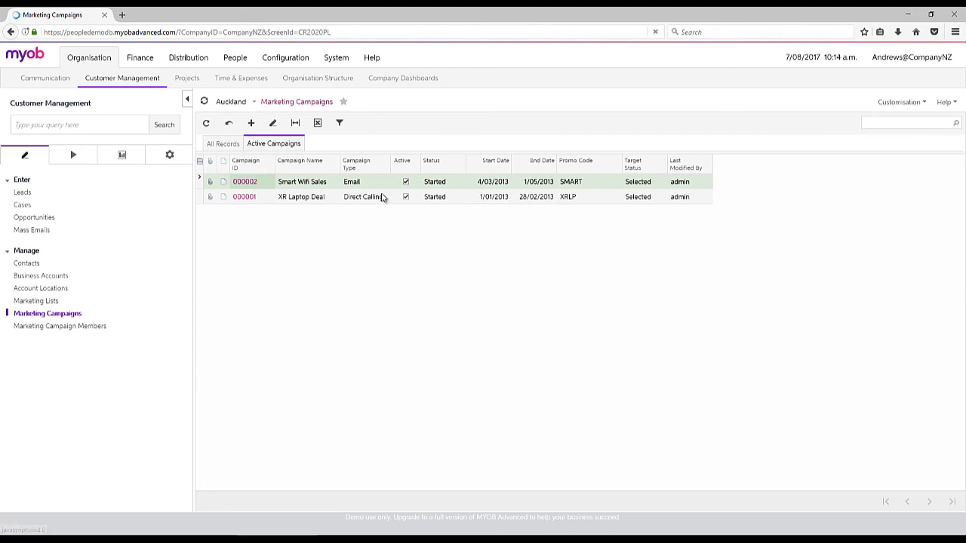
click(245, 181)
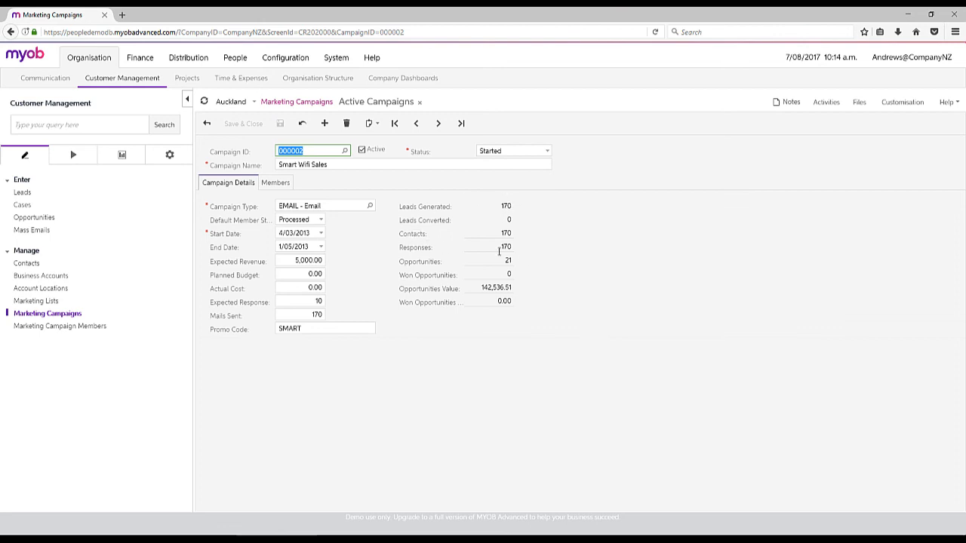
mouse_move(419, 282)
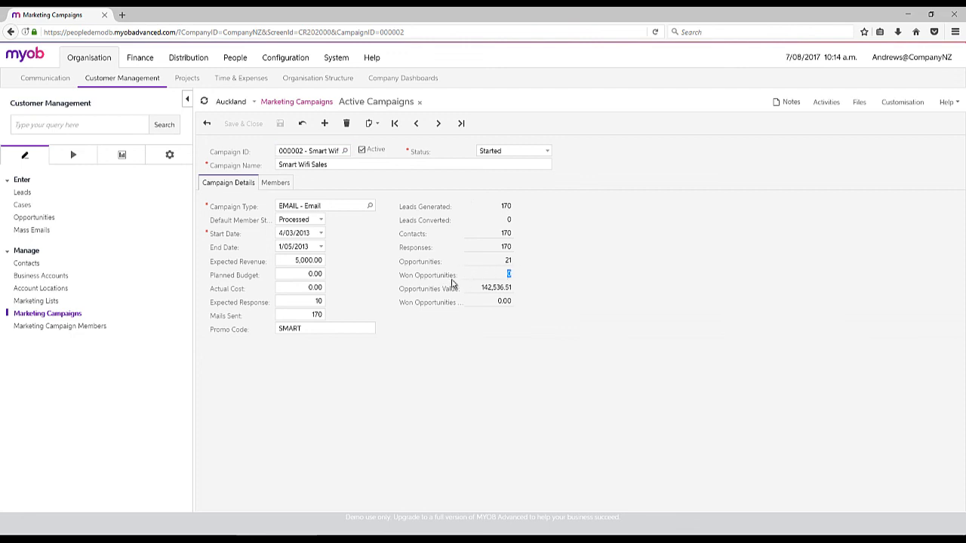
mouse_move(323, 114)
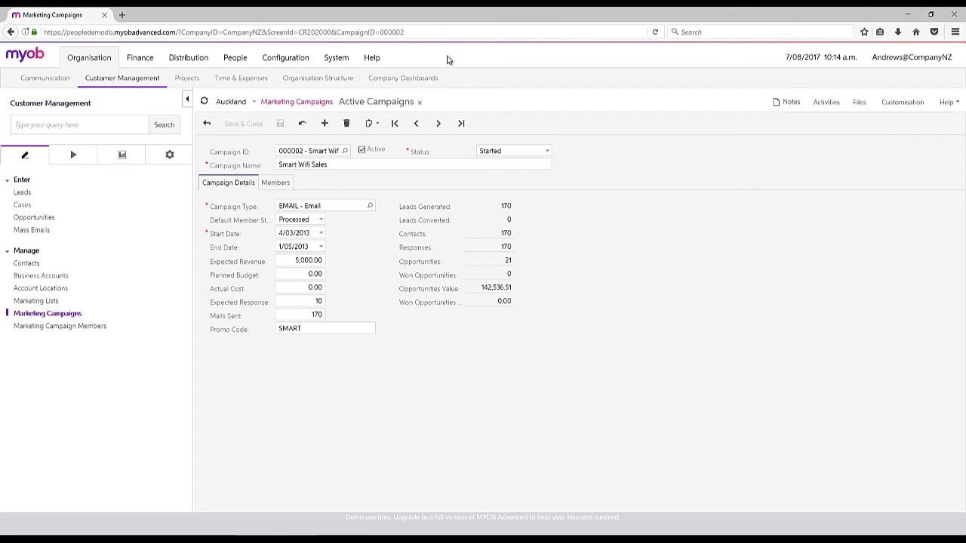
mouse_move(166, 69)
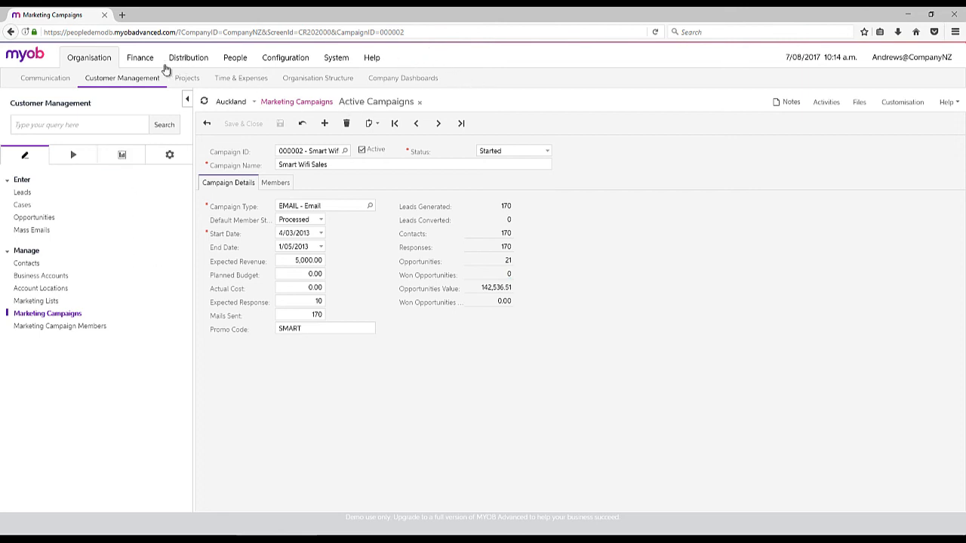